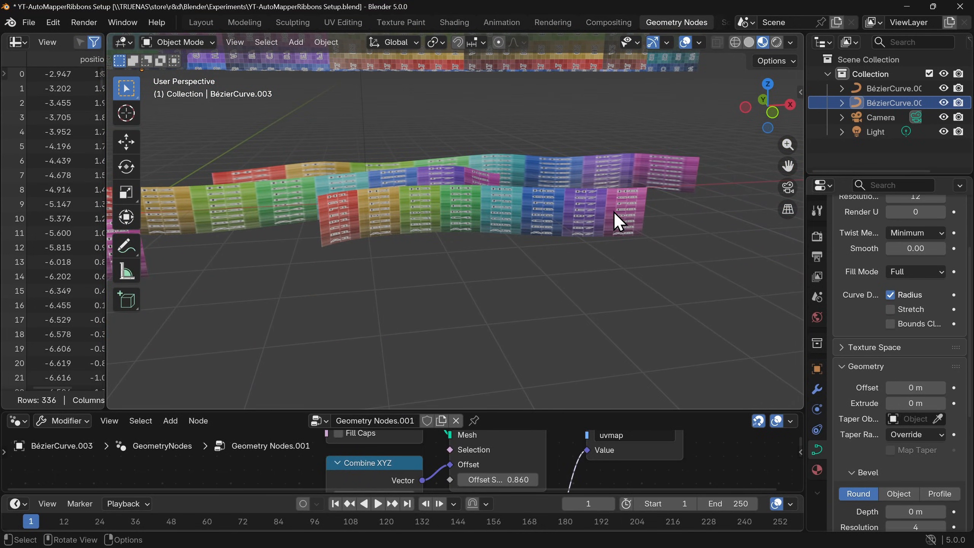
Create a new General file with the default cube, camera and light.
left_click(29, 23)
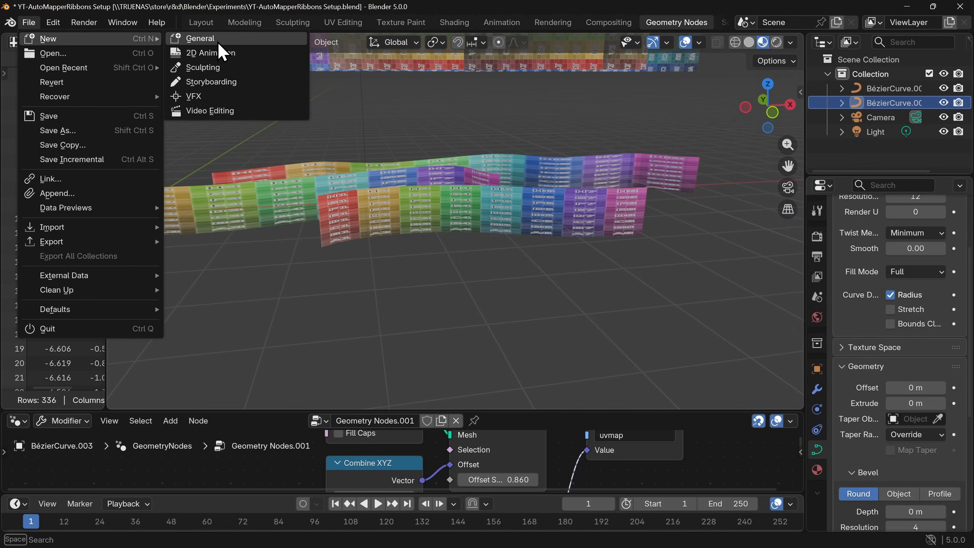
left_click(200, 38)
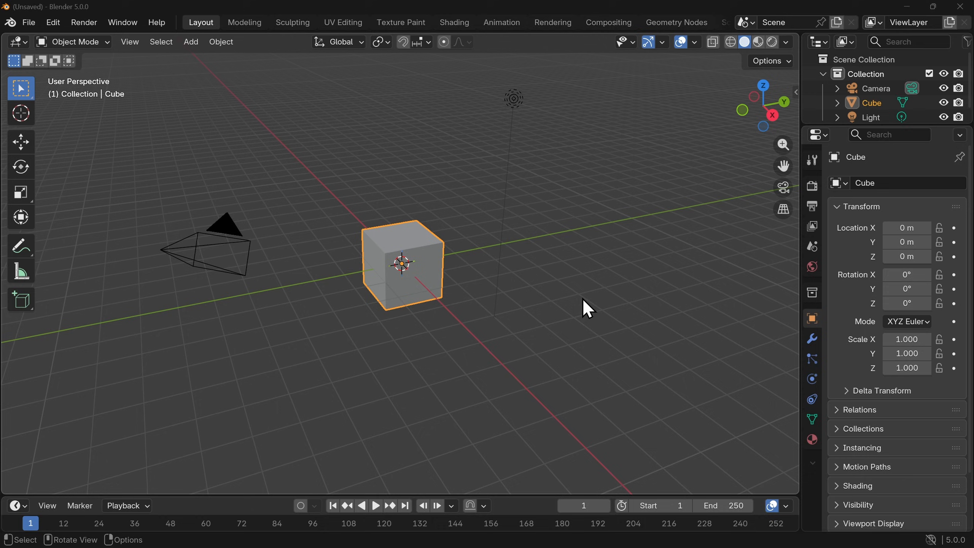
Delete the default objects, add a Bézier curve, and draw strokes in Edit Mode.
key("x")
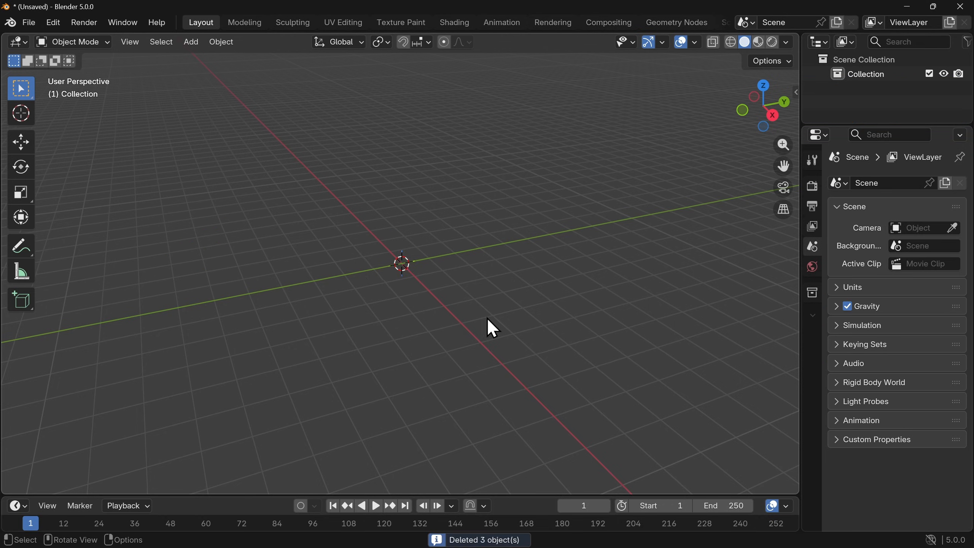
left_click(190, 41)
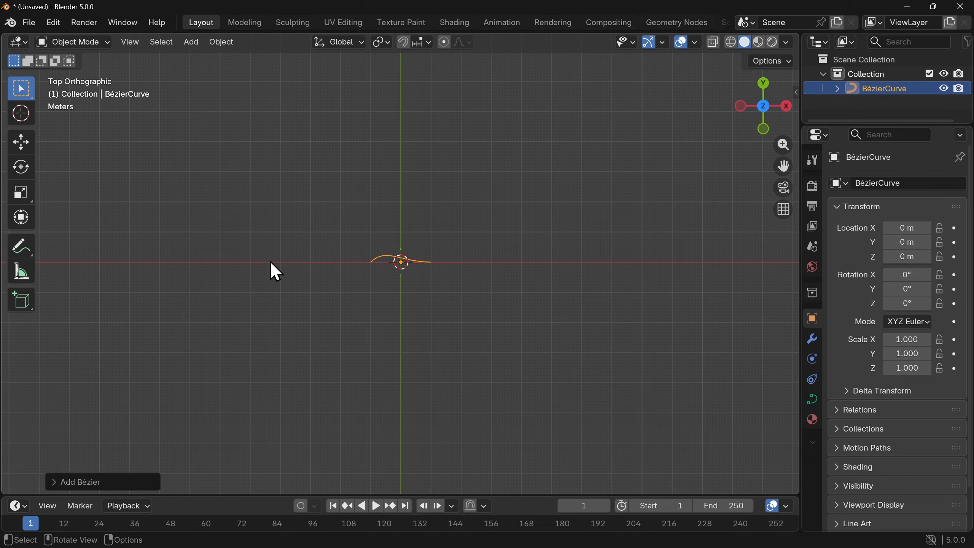
key("Tab")
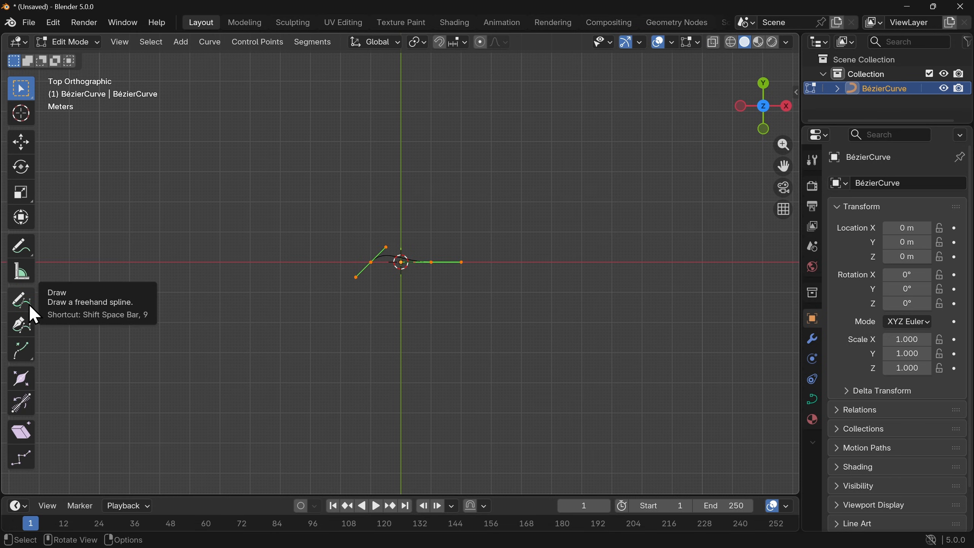
left_click(20, 299)
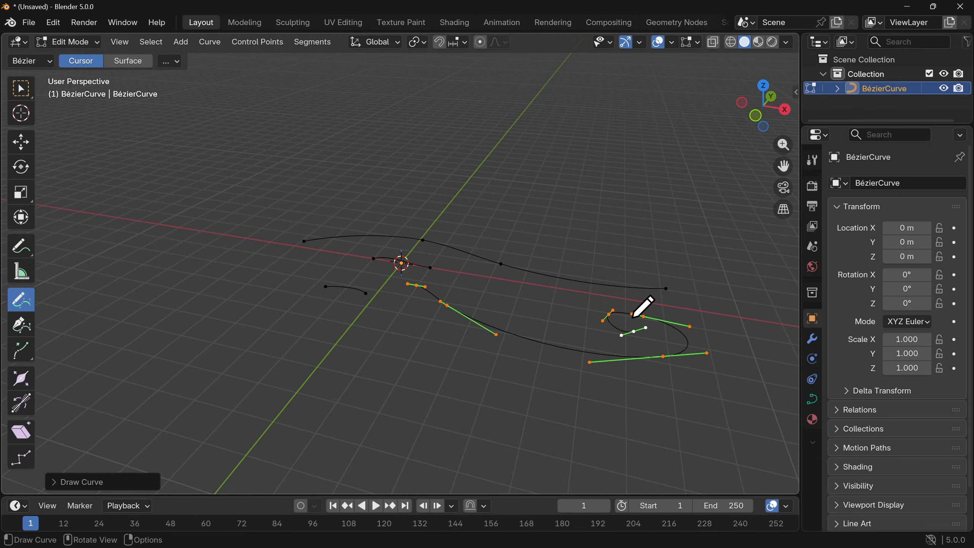
mouse_move(811, 399)
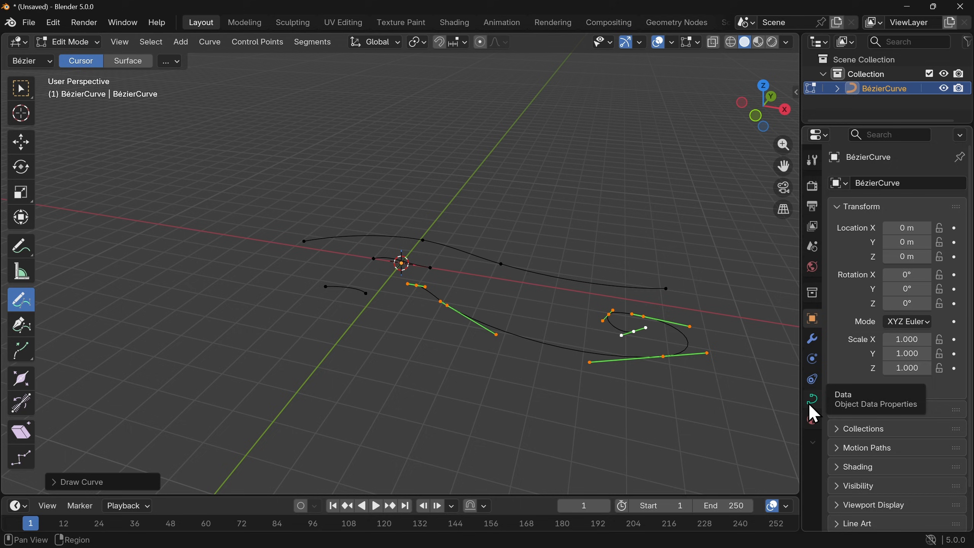
Set the curve's Object Data Geometry Extrude value so the strokes become ribbons.
left_click(812, 398)
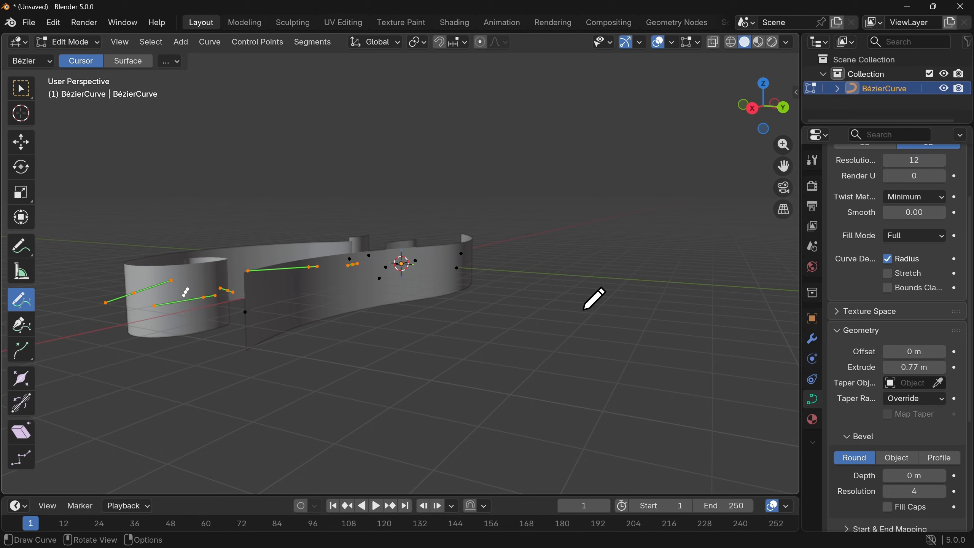
mouse_move(291, 277)
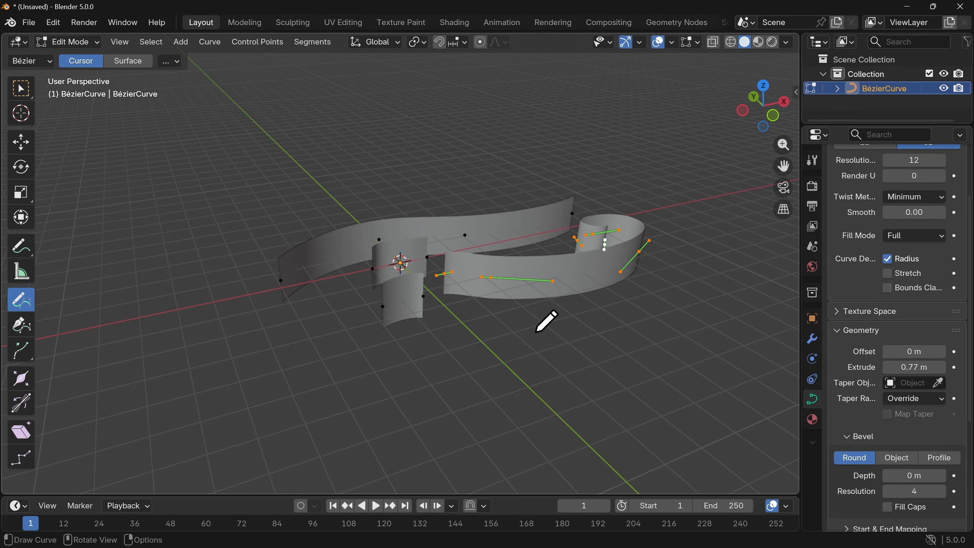
mouse_move(839, 398)
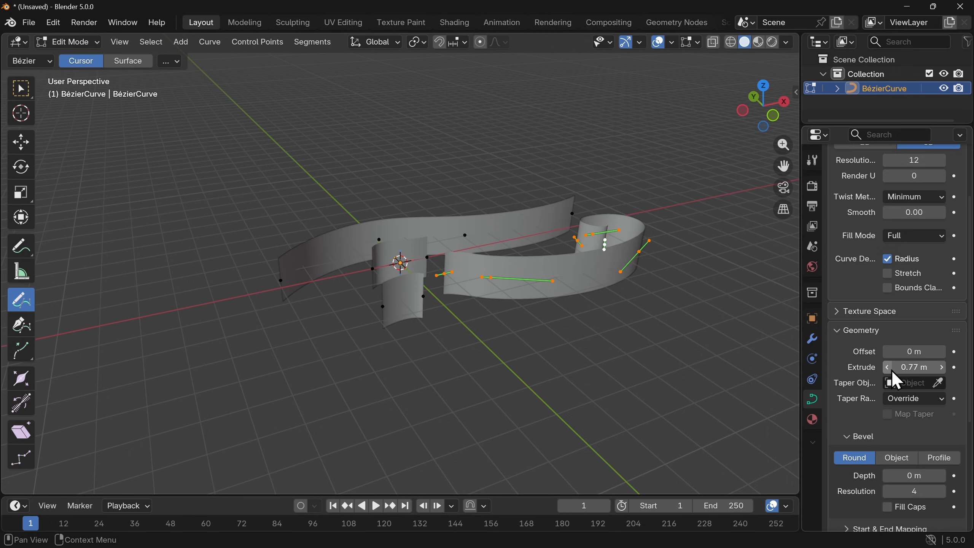
mouse_move(913, 366)
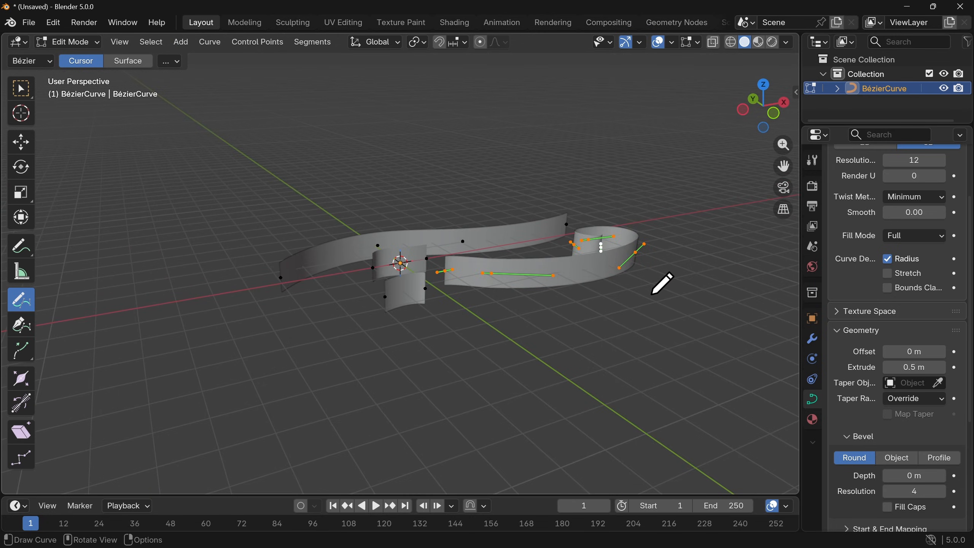
In the Shading workspace, create a new material and add an Image Texture to Base Color.
left_click(454, 22)
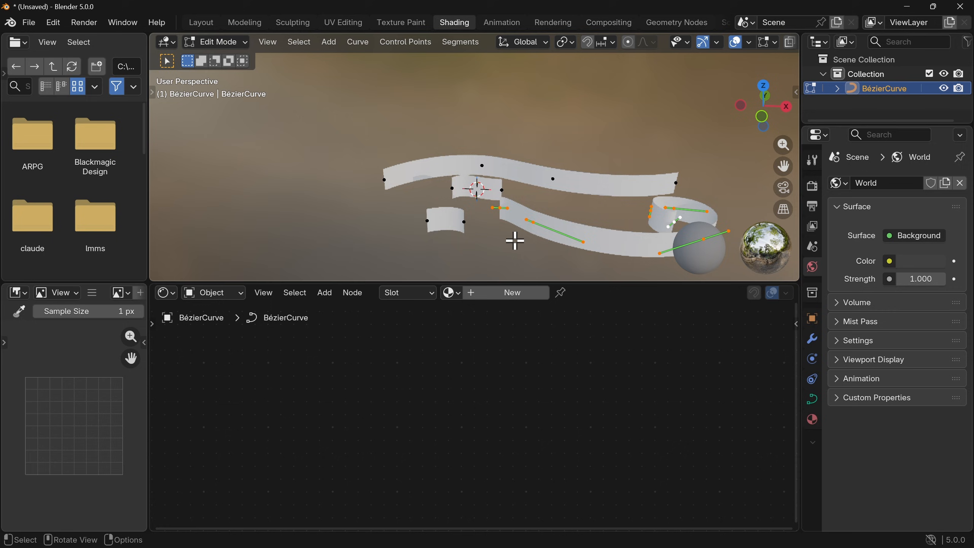
left_click(512, 292)
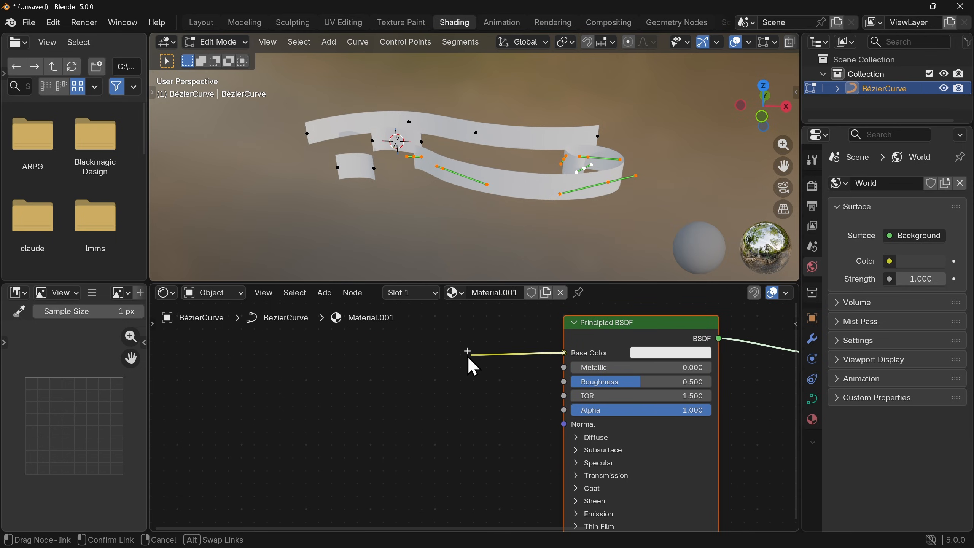
left_click(467, 352)
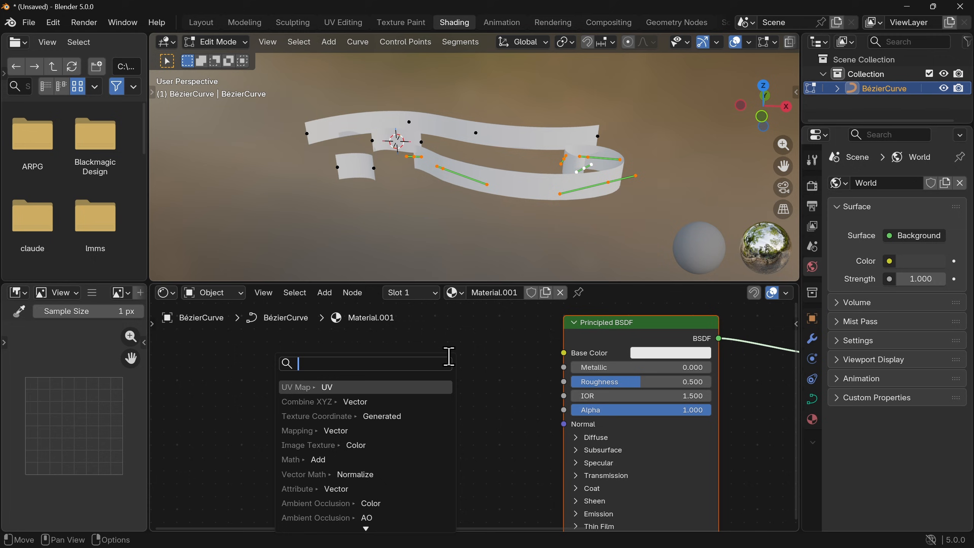
type("image")
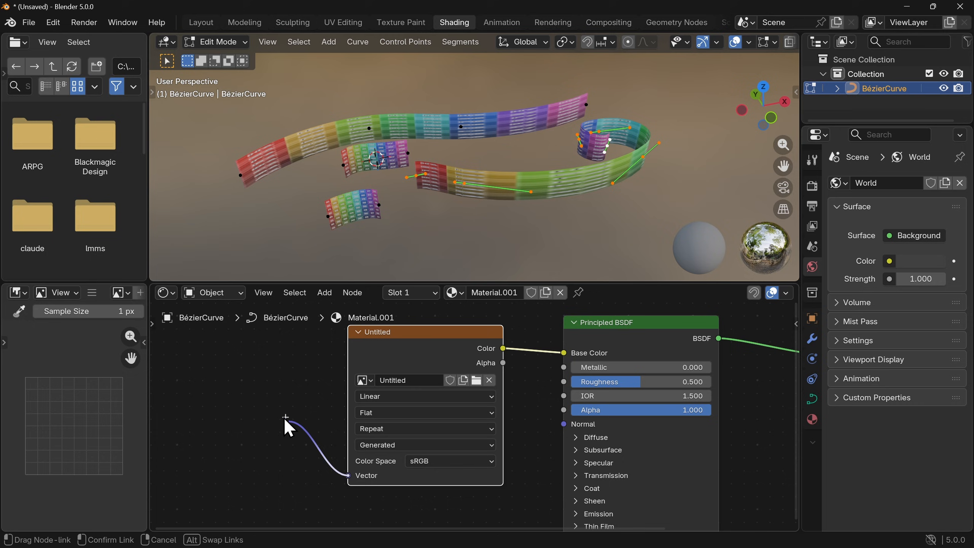
left_click(286, 422)
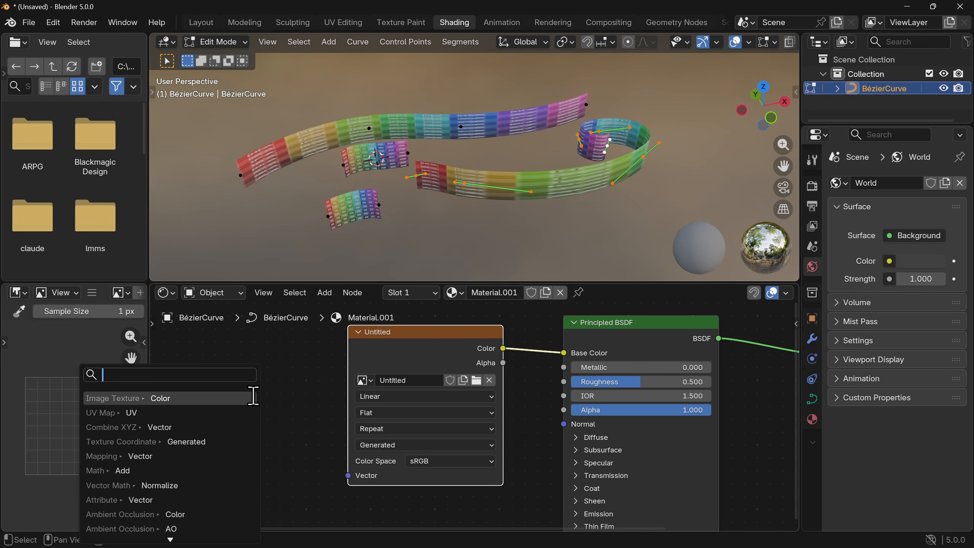
left_click(121, 441)
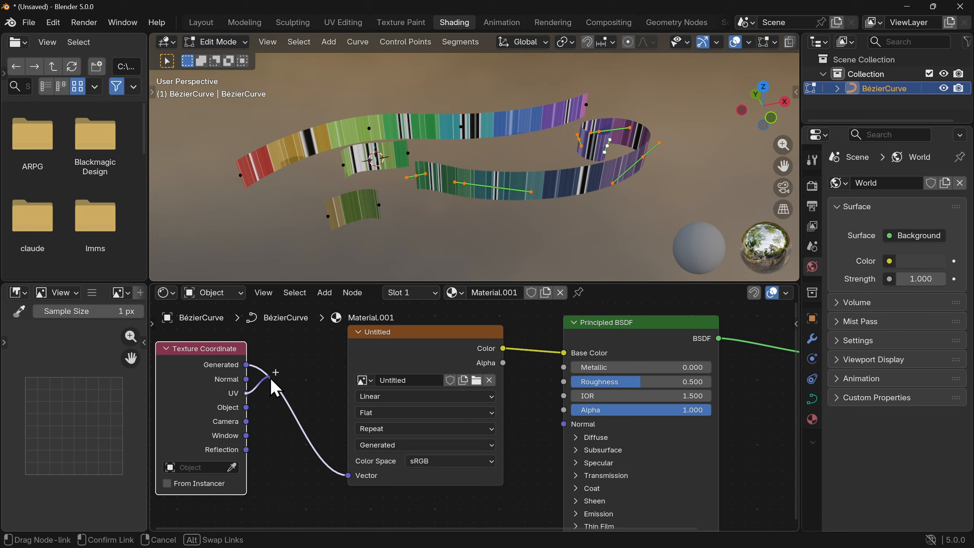
left_click(246, 392)
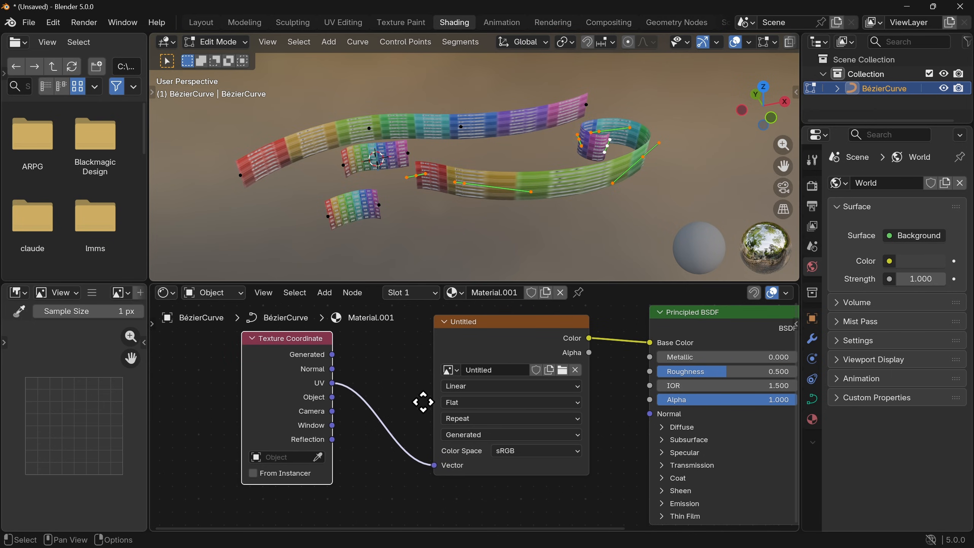
mouse_move(283, 381)
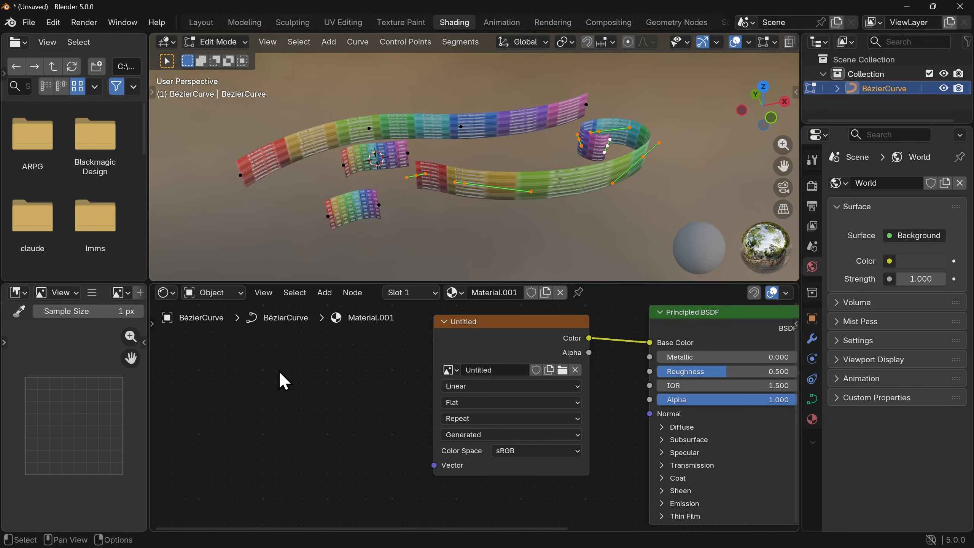
mouse_move(582, 213)
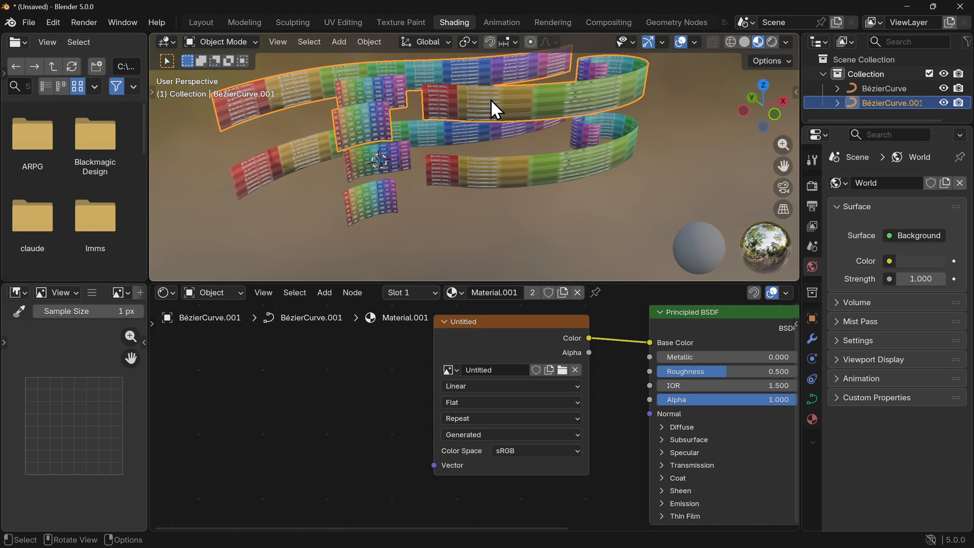
mouse_move(691, 38)
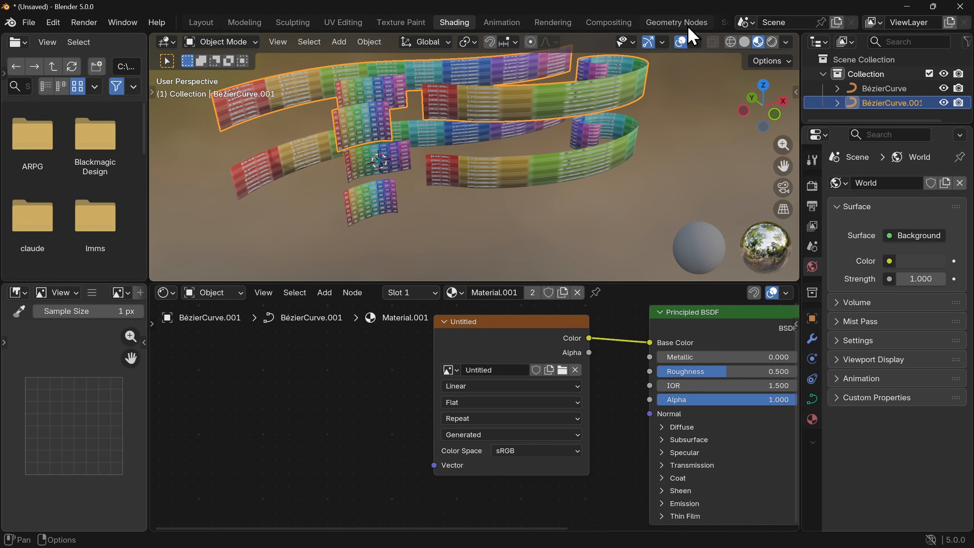
In Geometry Nodes, move Group Output right and insert a Curve to Mesh node.
left_click(675, 23)
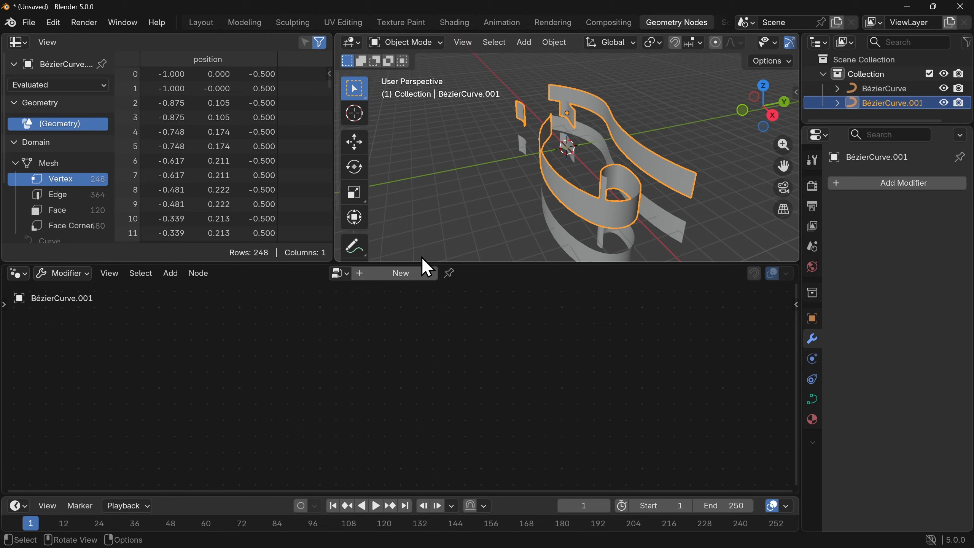
left_click(400, 273)
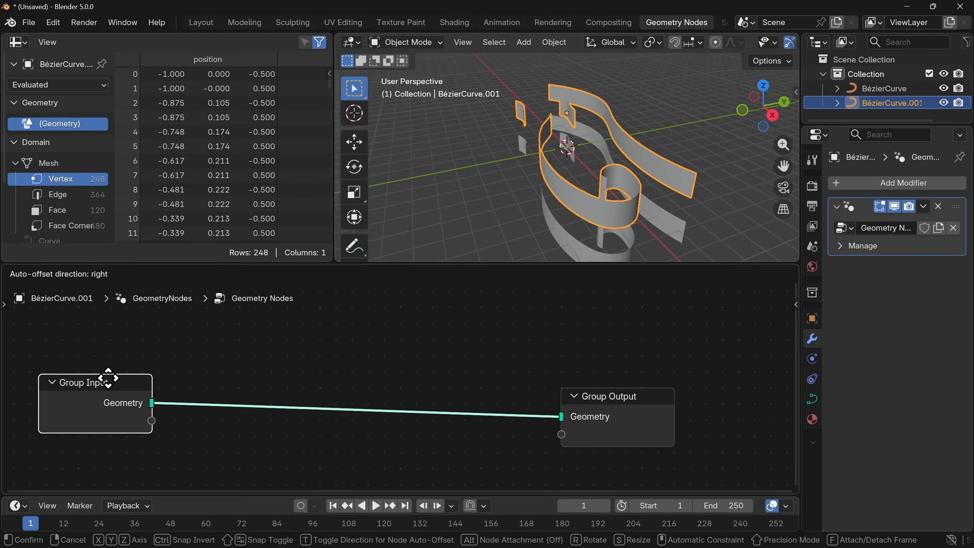
left_click(670, 134)
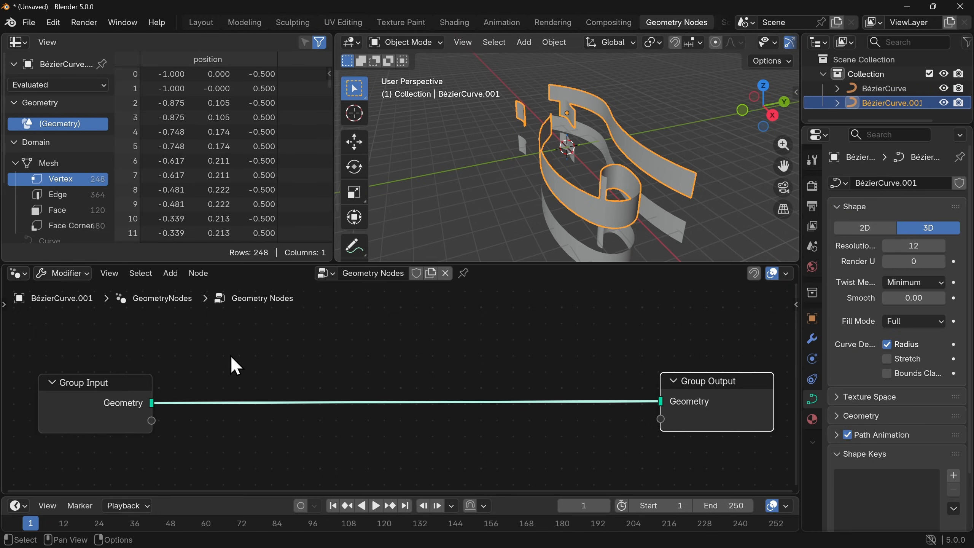
left_click(169, 272)
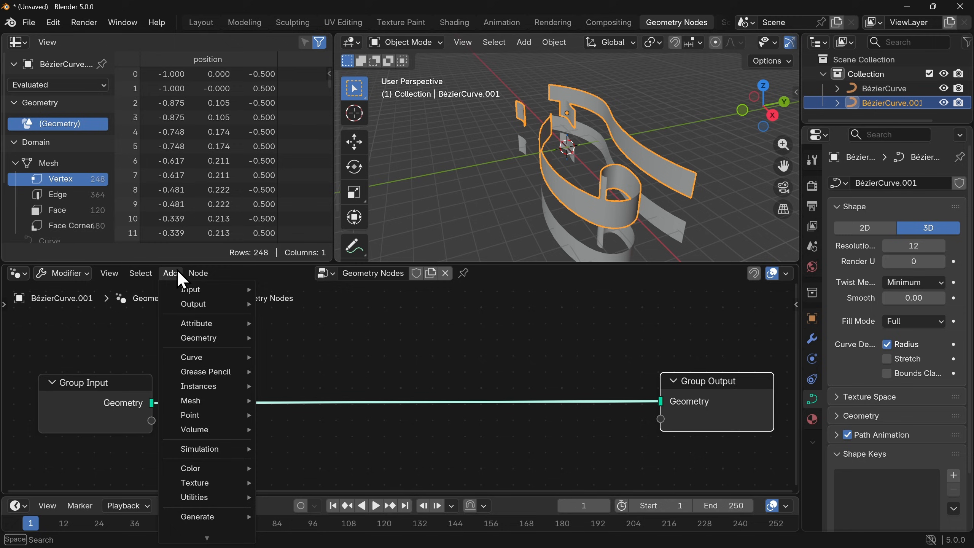
mouse_move(298, 405)
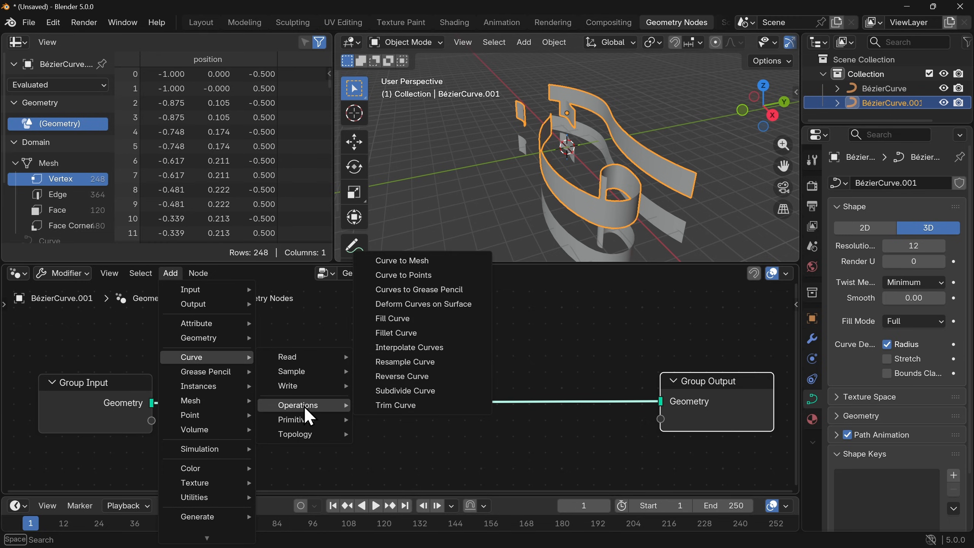
left_click(402, 260)
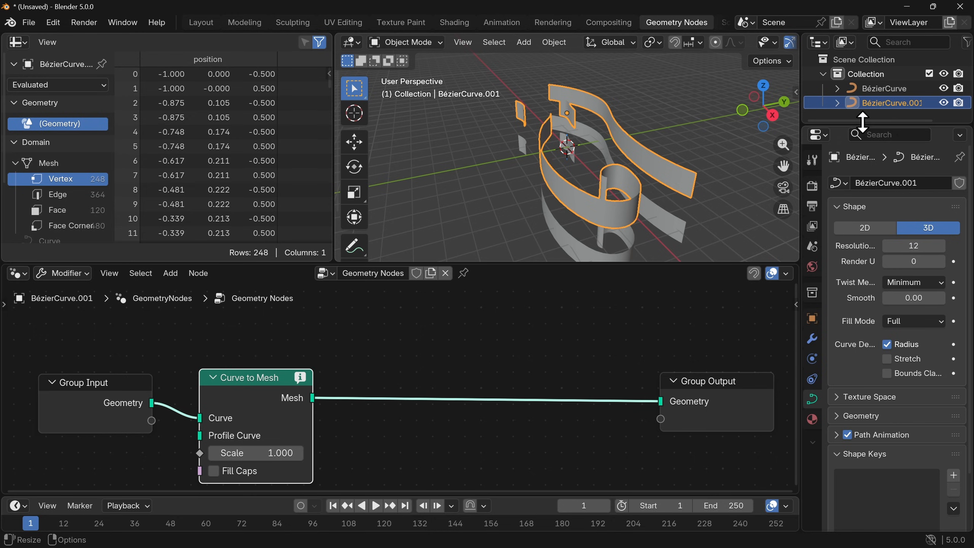
Expand BézierCurve.001's Geometry panel to set Extrude from 0.5 m to 0 m.
left_click(867, 416)
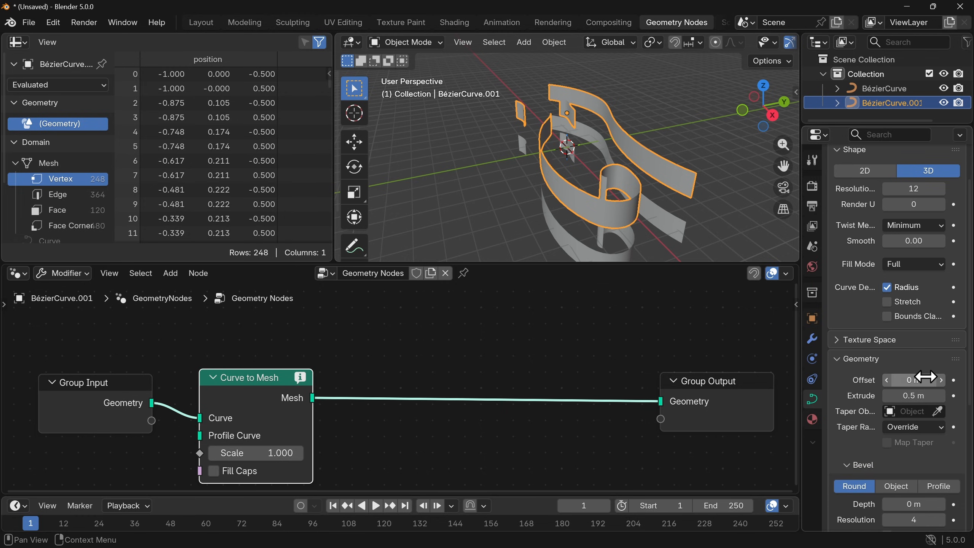
mouse_move(913, 394)
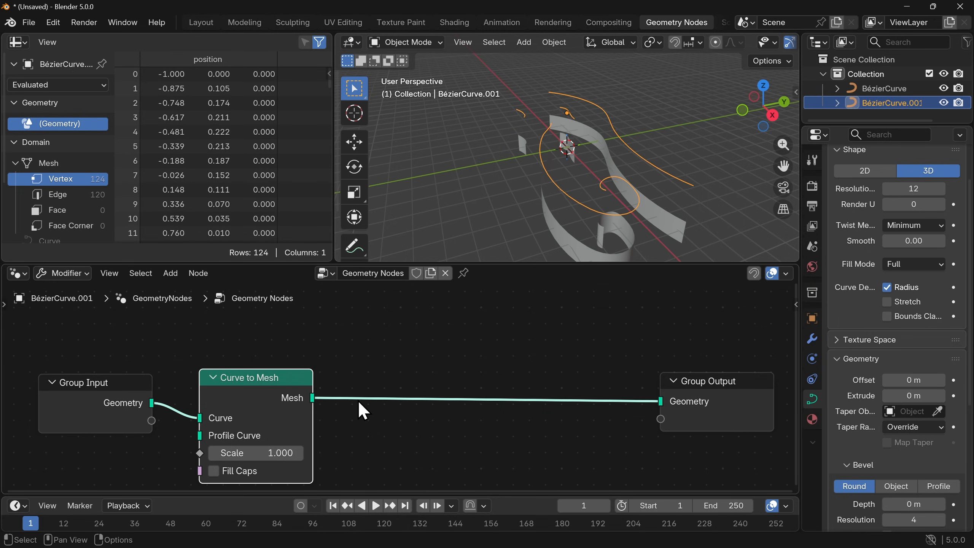
mouse_move(643, 109)
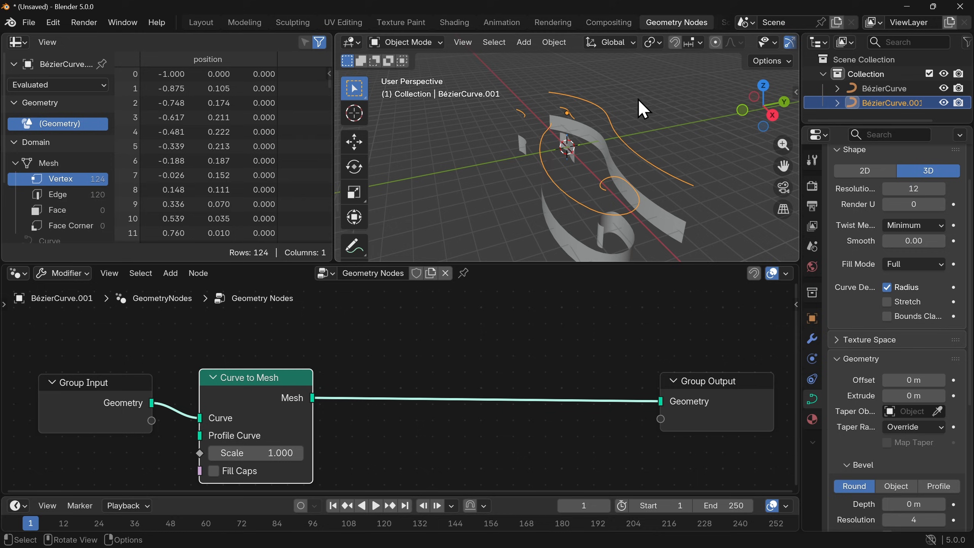
Add an Extrude Mesh node in Edges mode, offset upward by a Combine XYZ (Z=1).
left_click(170, 273)
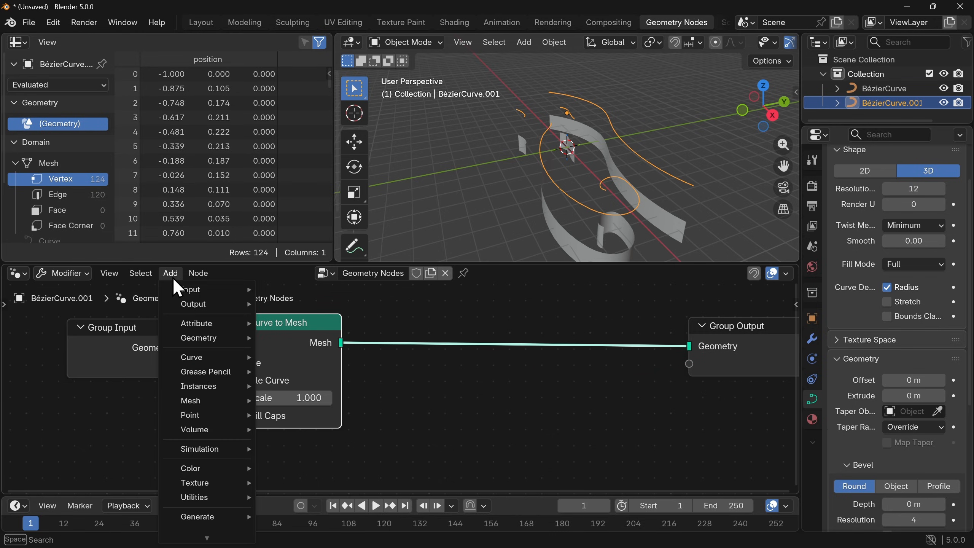
mouse_move(191, 399)
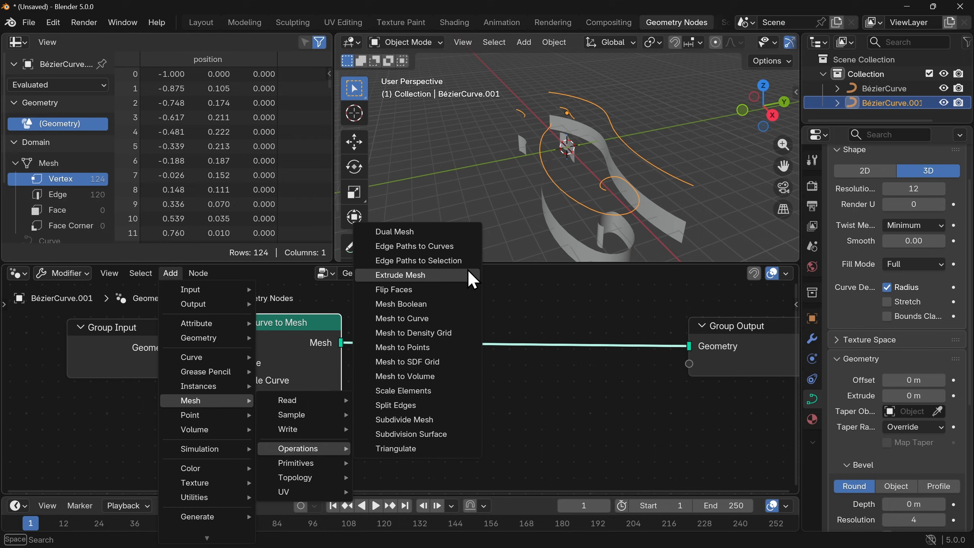
left_click(400, 275)
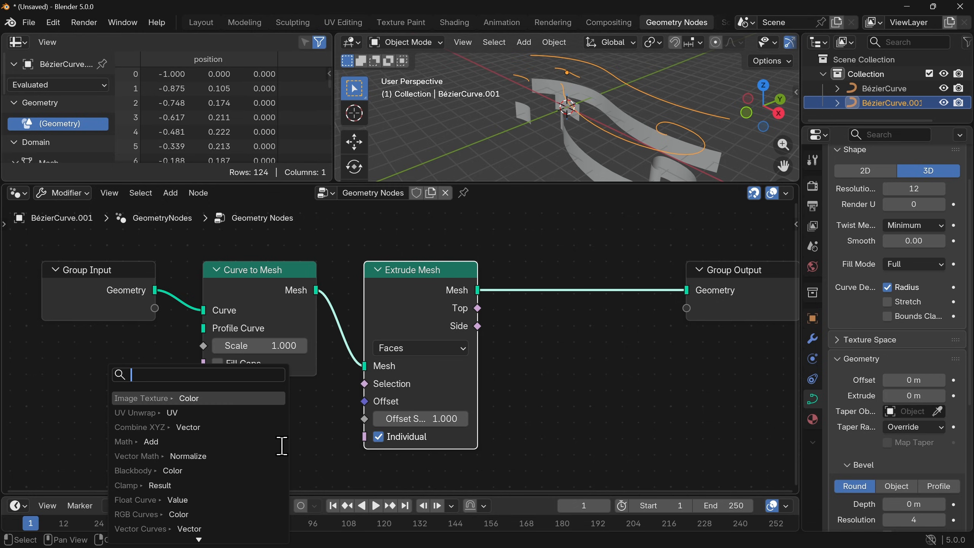
mouse_move(220, 428)
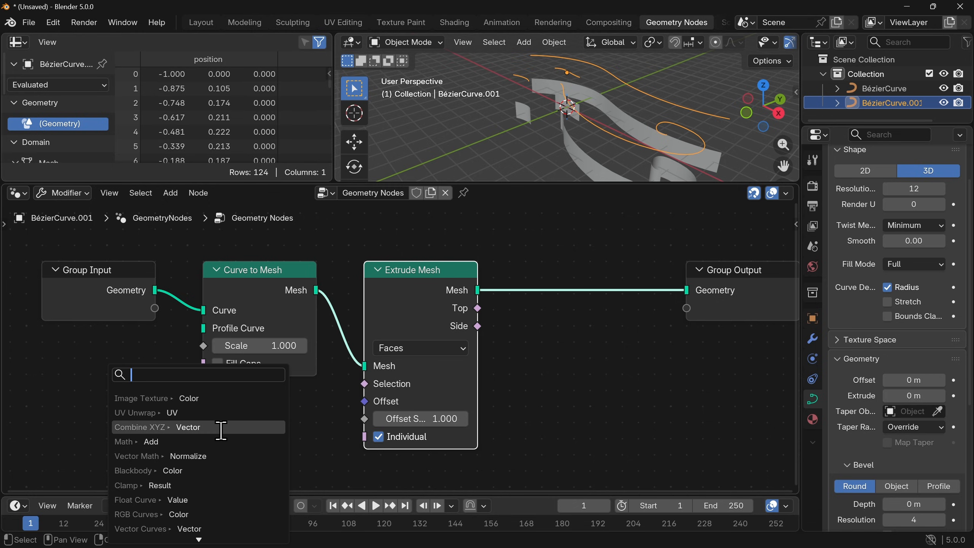
left_click(142, 427)
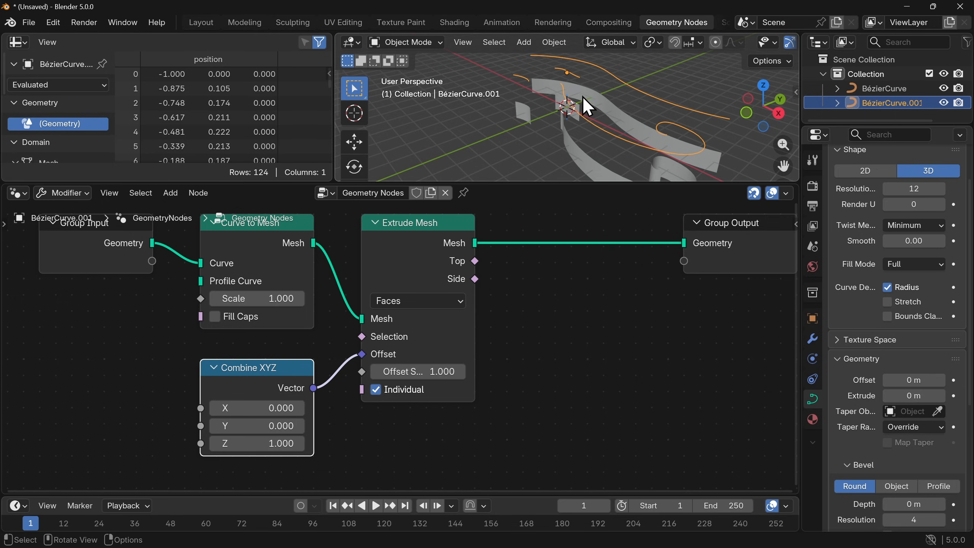
mouse_move(418, 300)
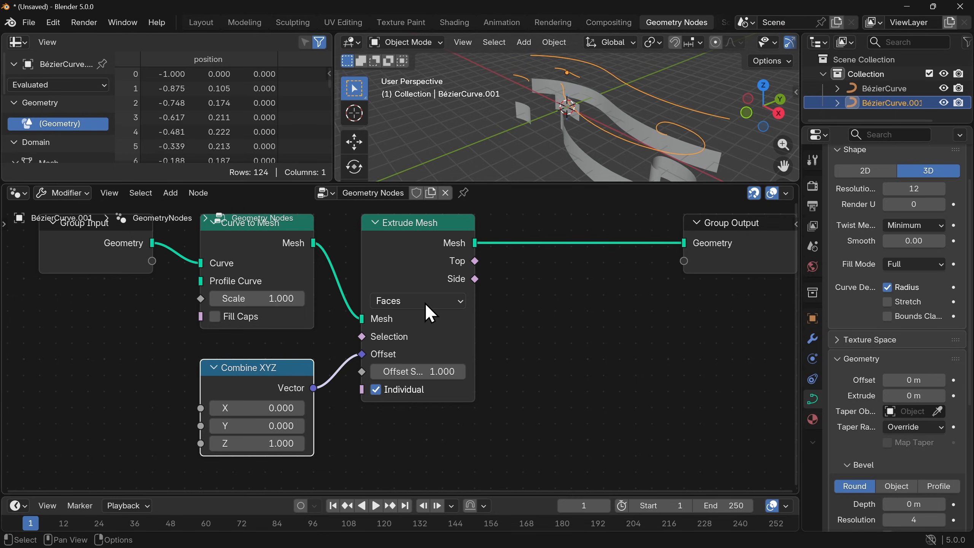
left_click(417, 301)
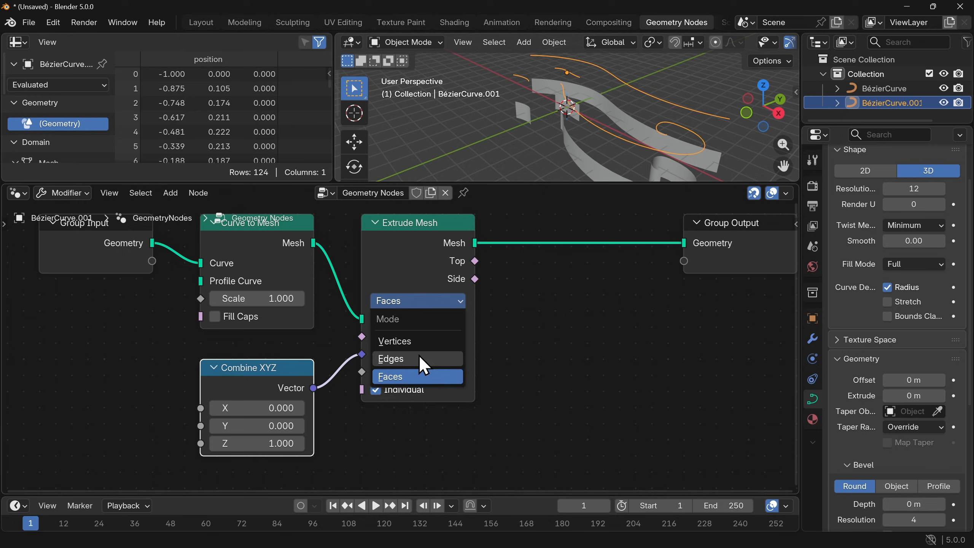
left_click(391, 358)
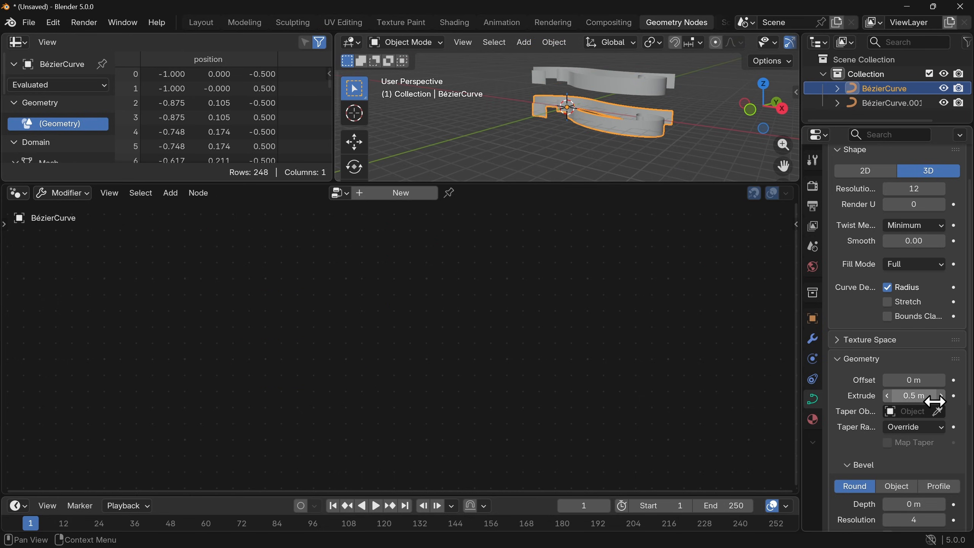
left_click(889, 103)
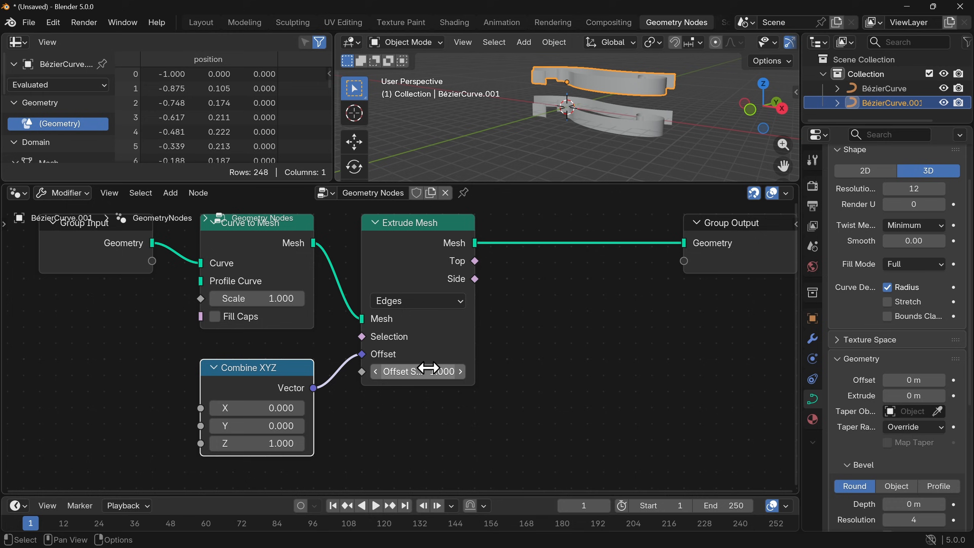
mouse_move(426, 370)
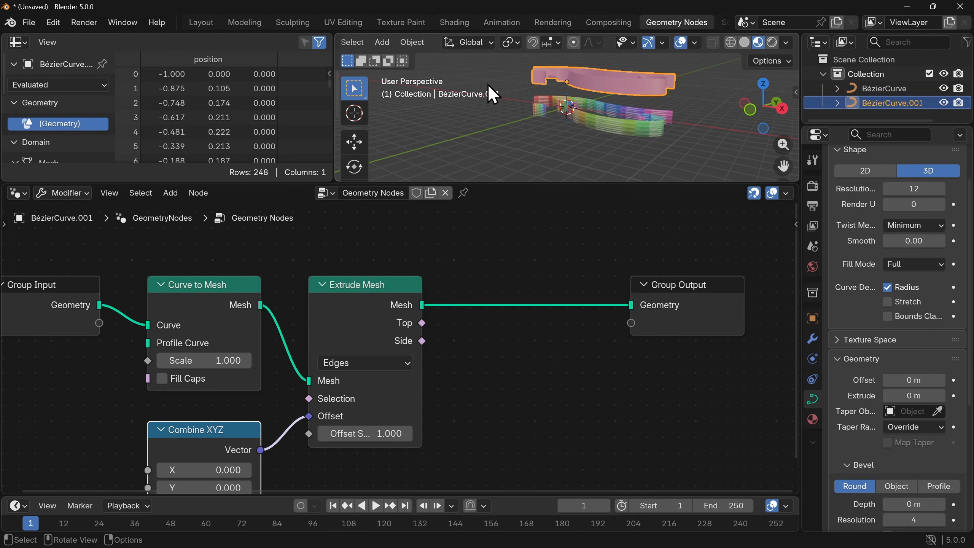
mouse_move(680, 99)
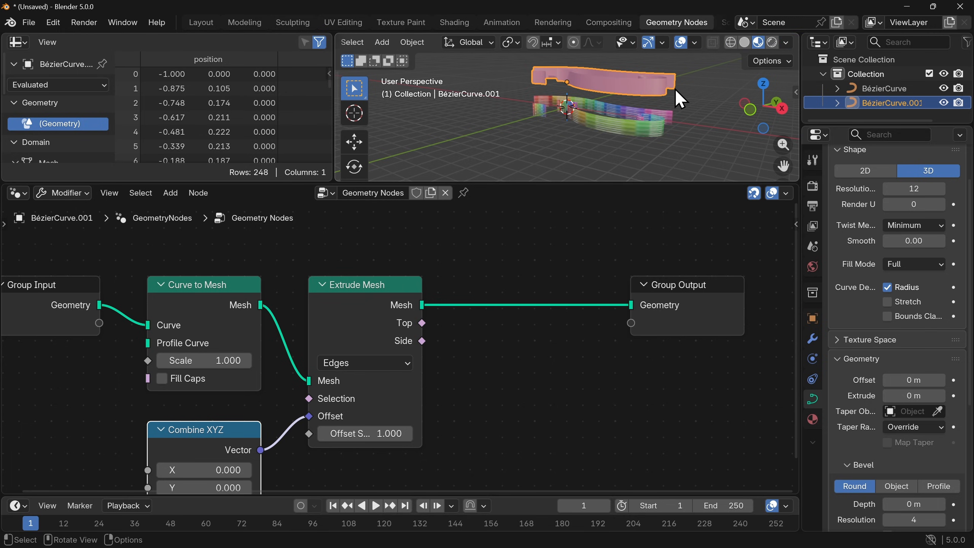
mouse_move(557, 276)
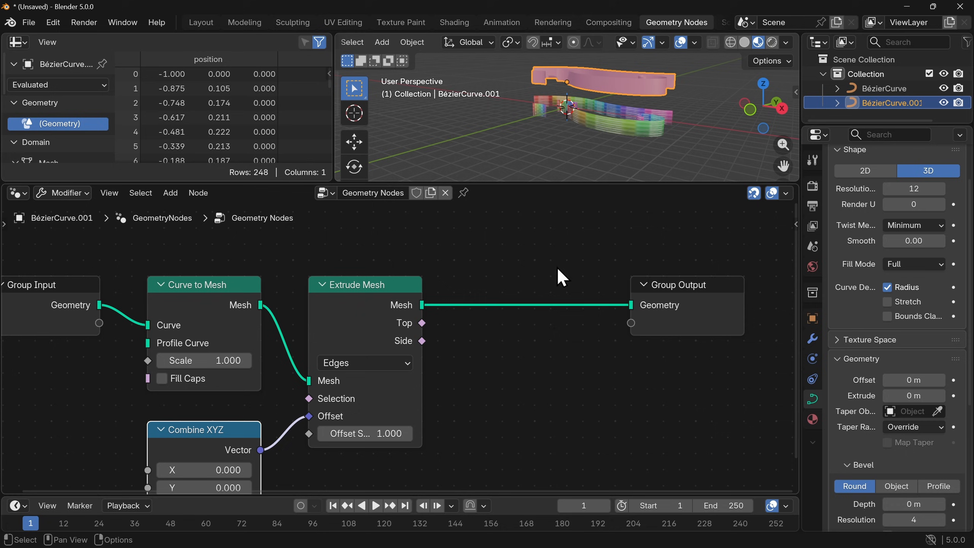
mouse_move(170, 193)
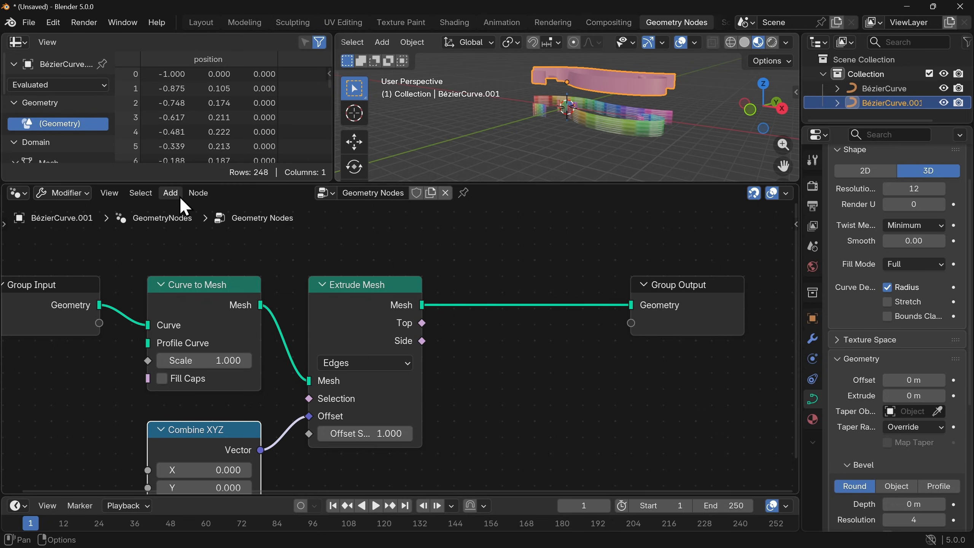
Drop a Store Named Attribute node between Extrude Mesh and Group Output.
left_click(169, 192)
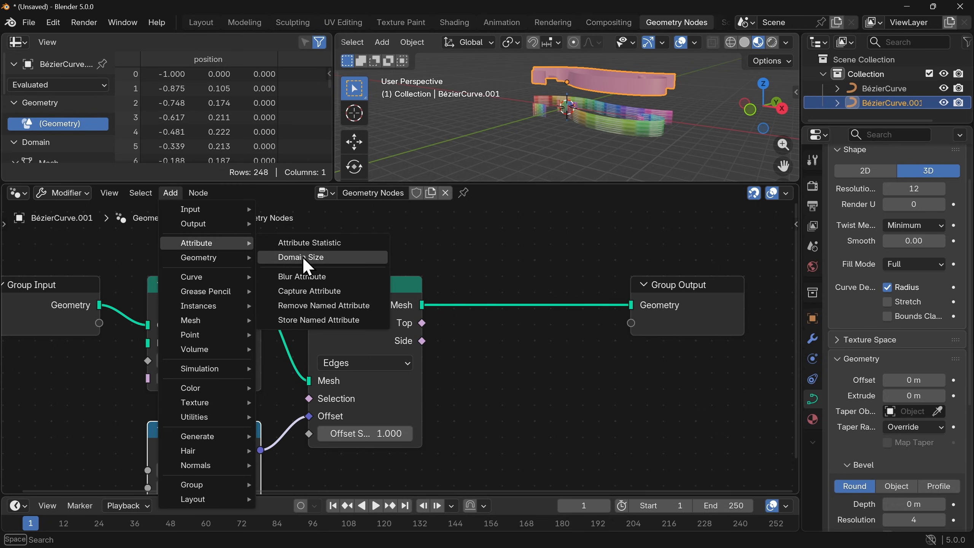
left_click(319, 319)
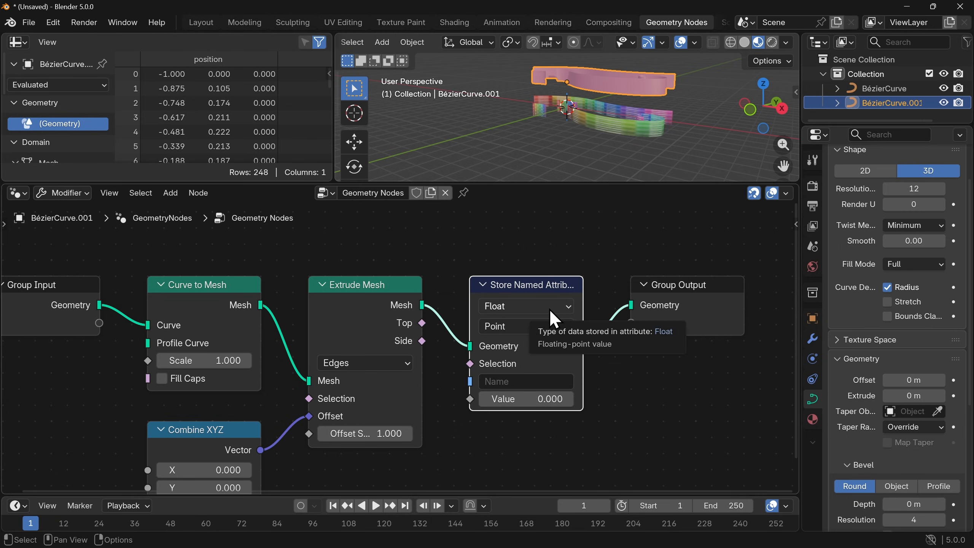
mouse_move(596, 269)
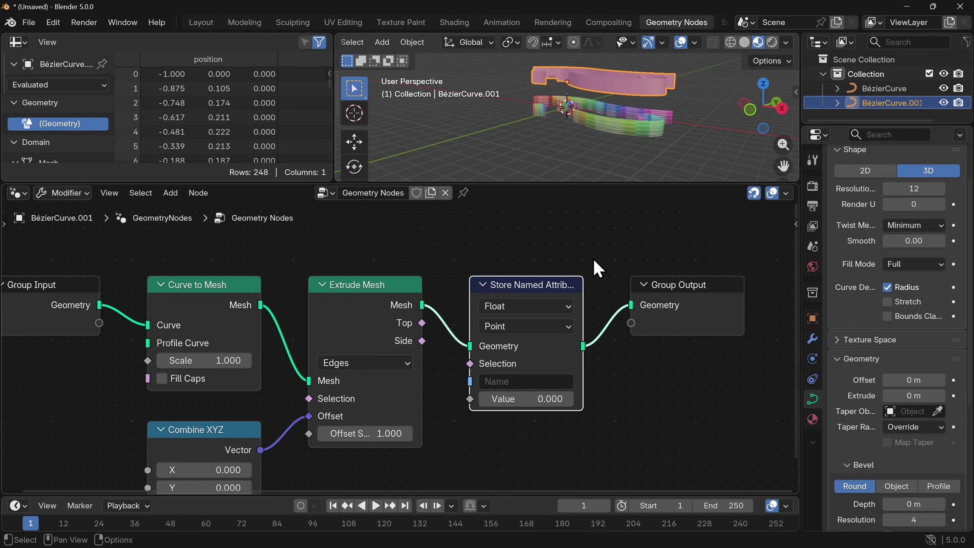
mouse_move(544, 377)
type("u")
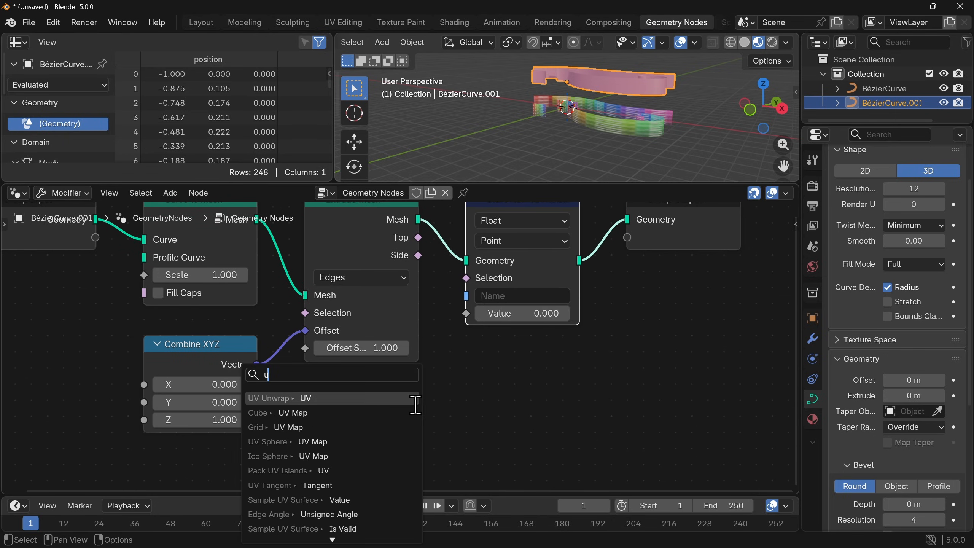
Feed UV Unwrap into Store Named Attribute as a Face Corner vector named 'uvmap'.
left_click(270, 399)
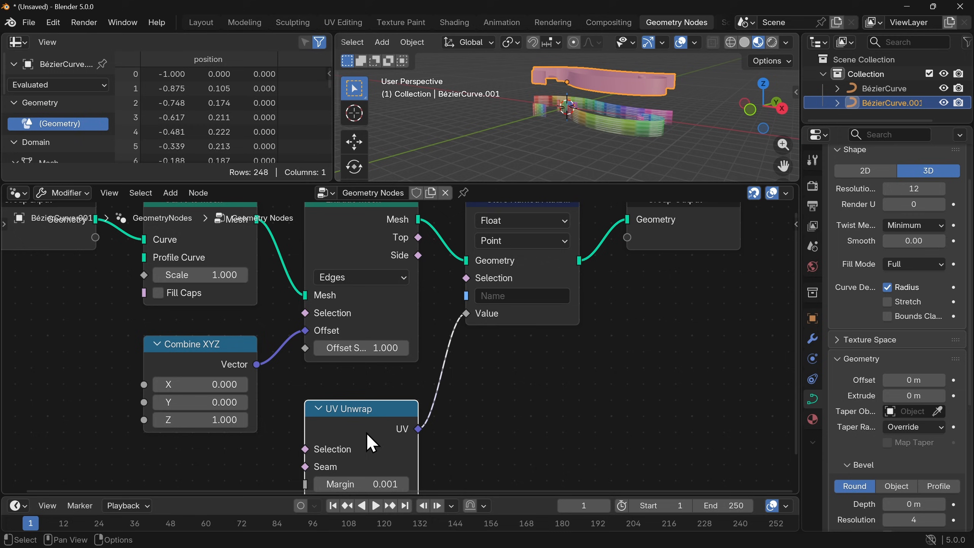
mouse_move(422, 432)
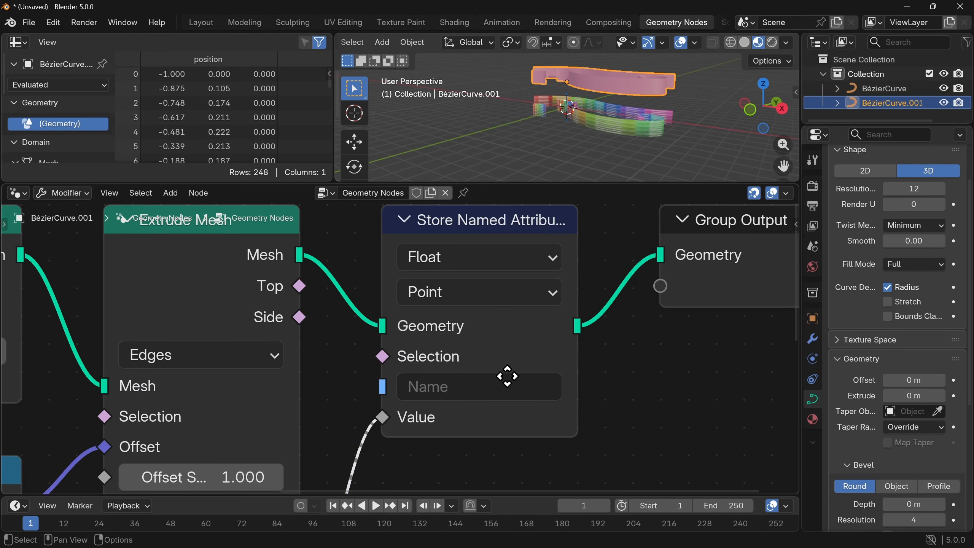
left_click(478, 256)
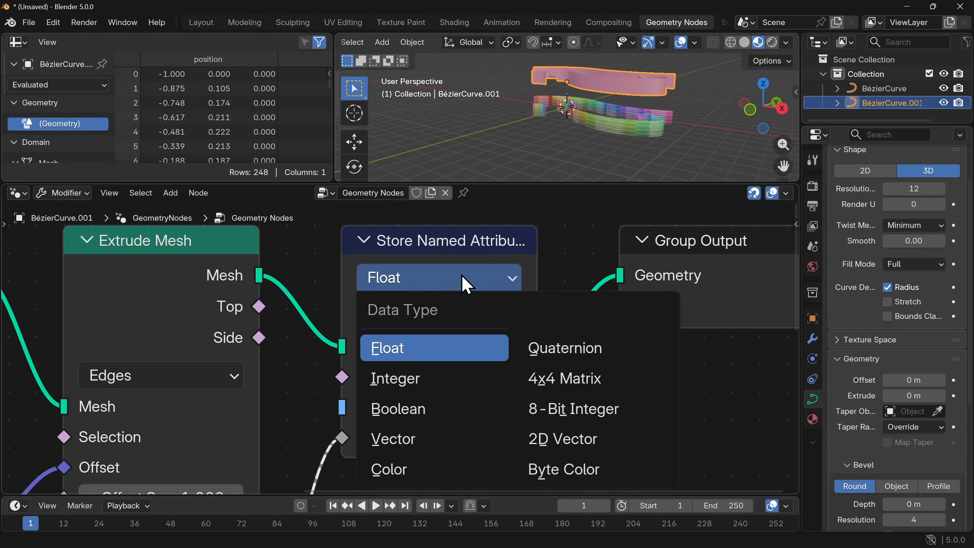
left_click(393, 438)
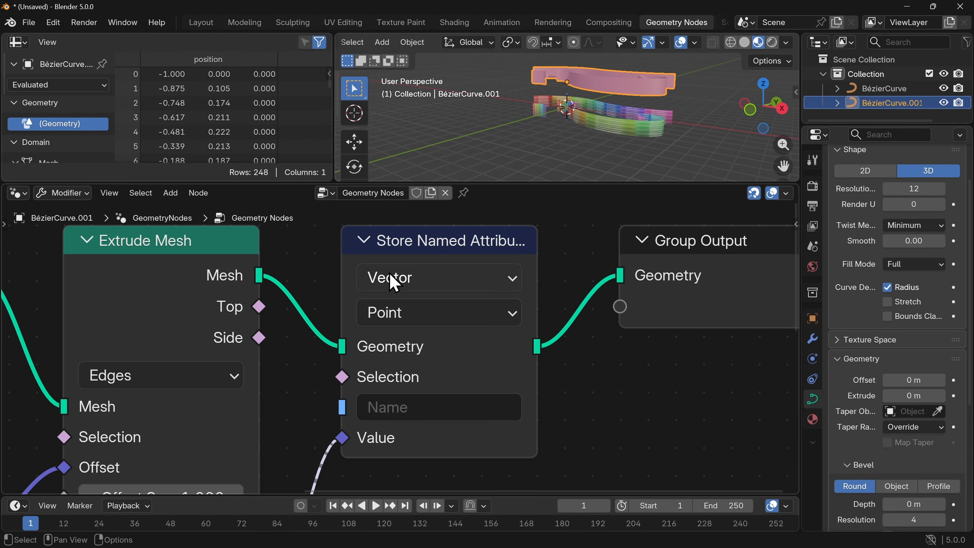
mouse_move(438, 347)
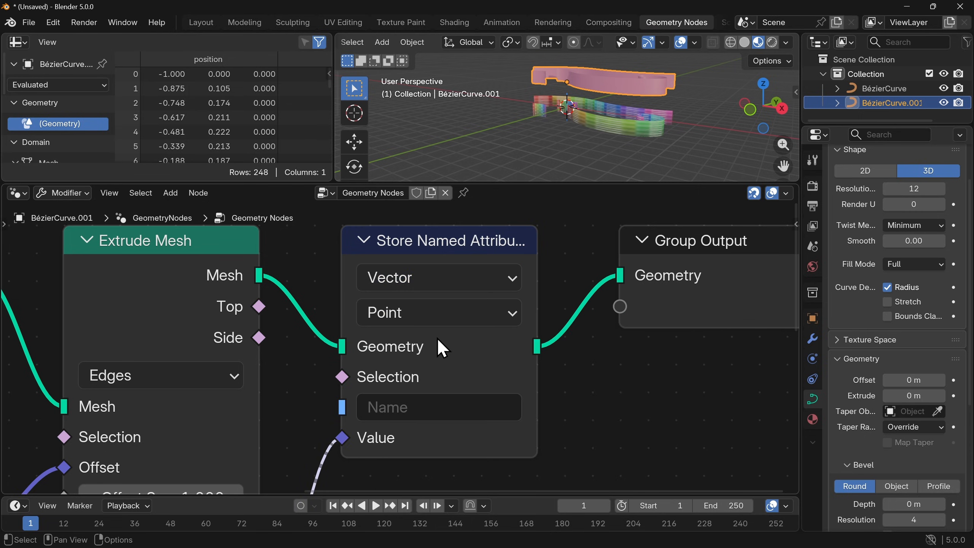
left_click(437, 312)
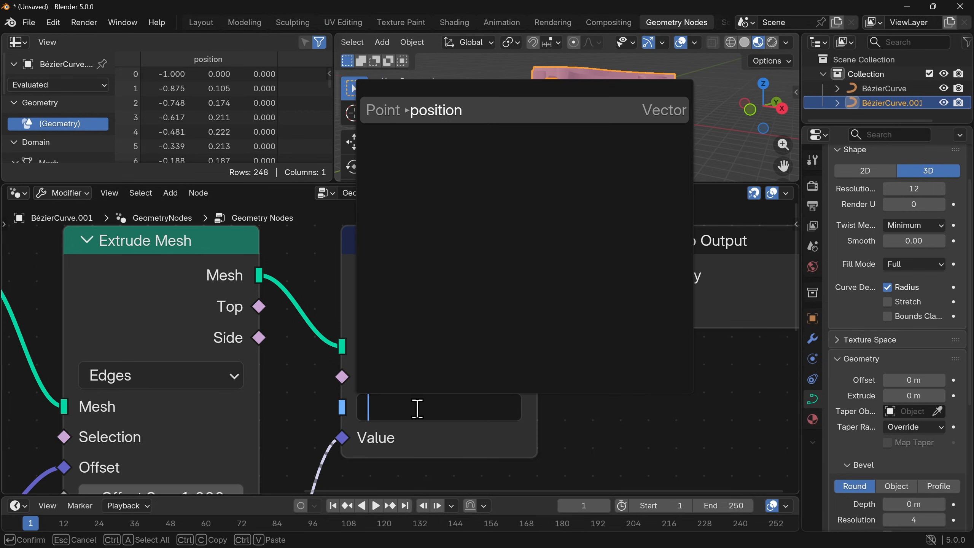
type("uvmap")
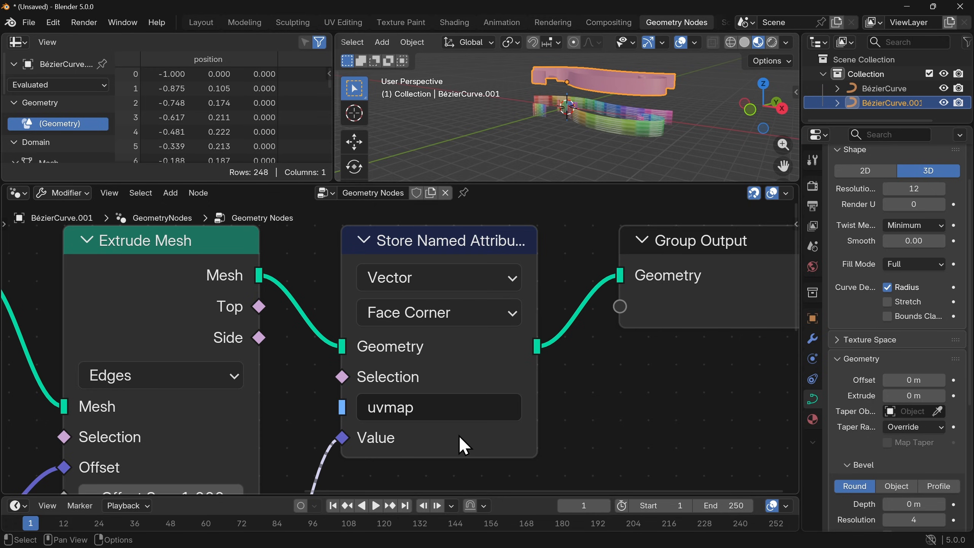
mouse_move(434, 428)
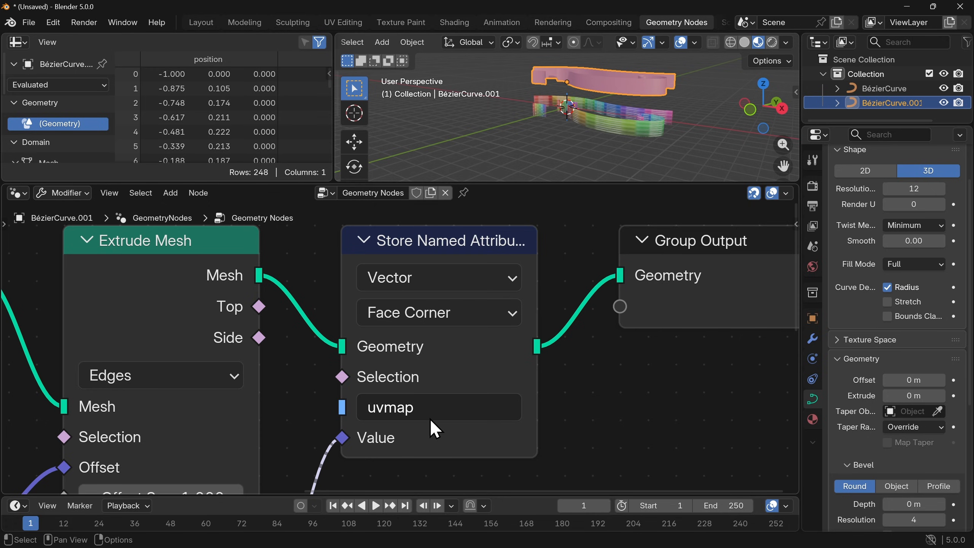
mouse_move(435, 407)
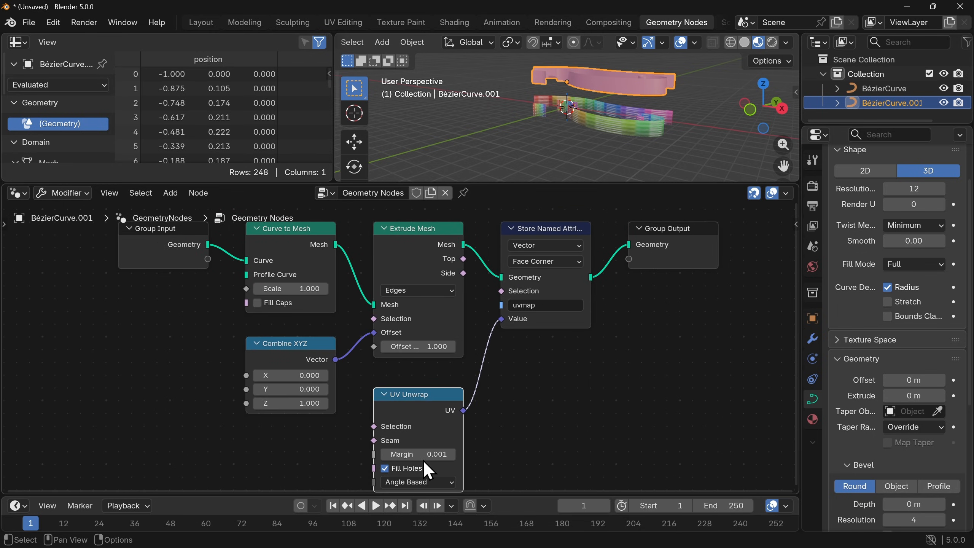
mouse_move(619, 64)
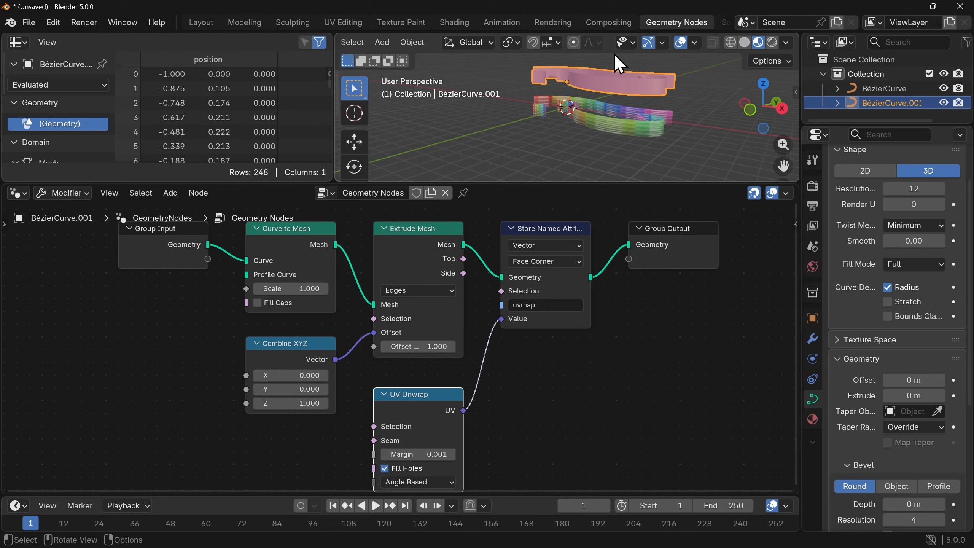
In Shading, feed the grid texture through a Mapping node from a 'uvmap' UV Map node.
left_click(453, 21)
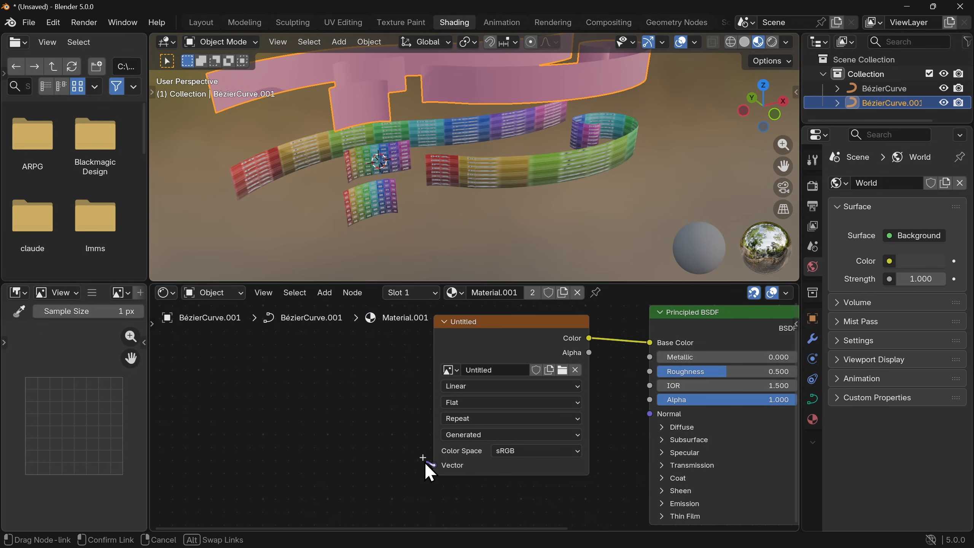
type("mapp")
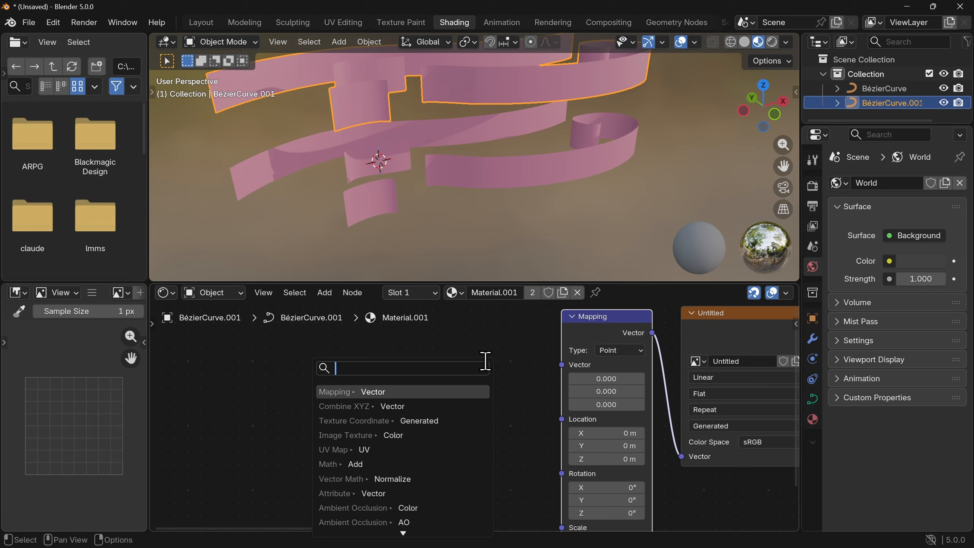
type("uvmap")
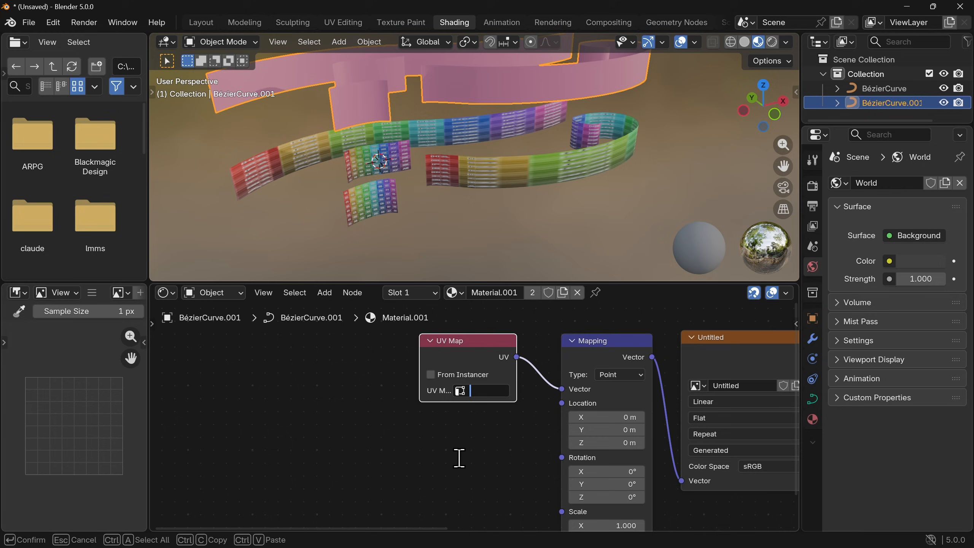
type("uvmap")
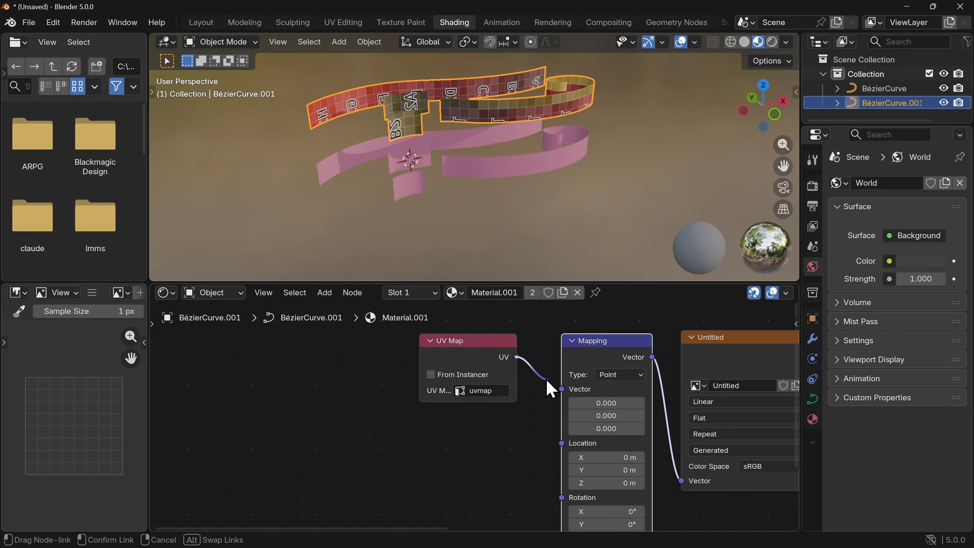
Make BézierCurve.001's material single-user and clear the uvmap name from BézierCurve's UV Map node.
left_click(540, 350)
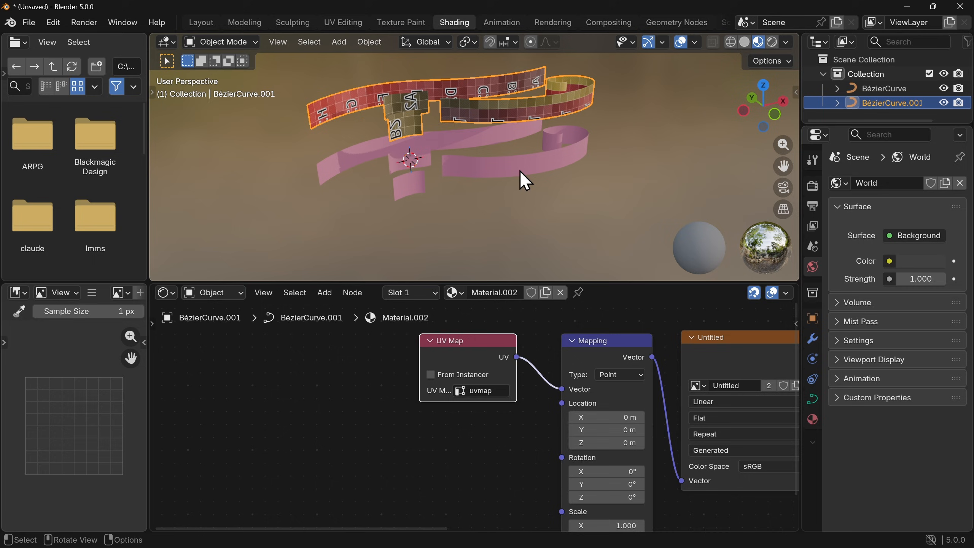
left_click(884, 88)
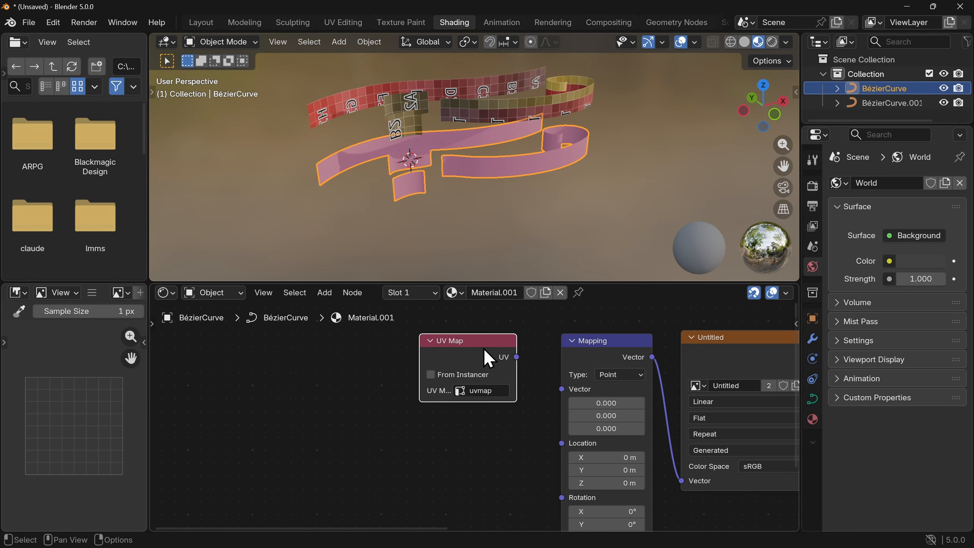
left_click(487, 390)
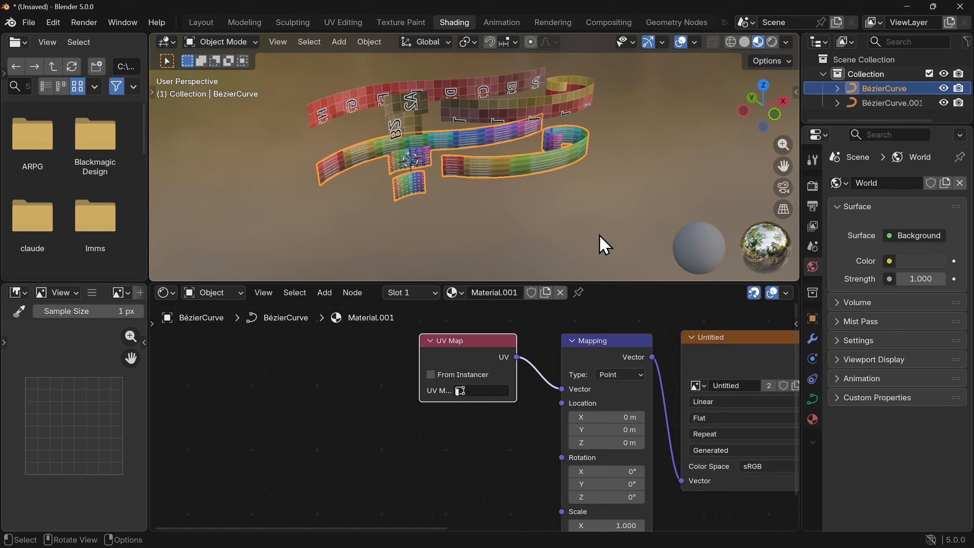
left_click(892, 103)
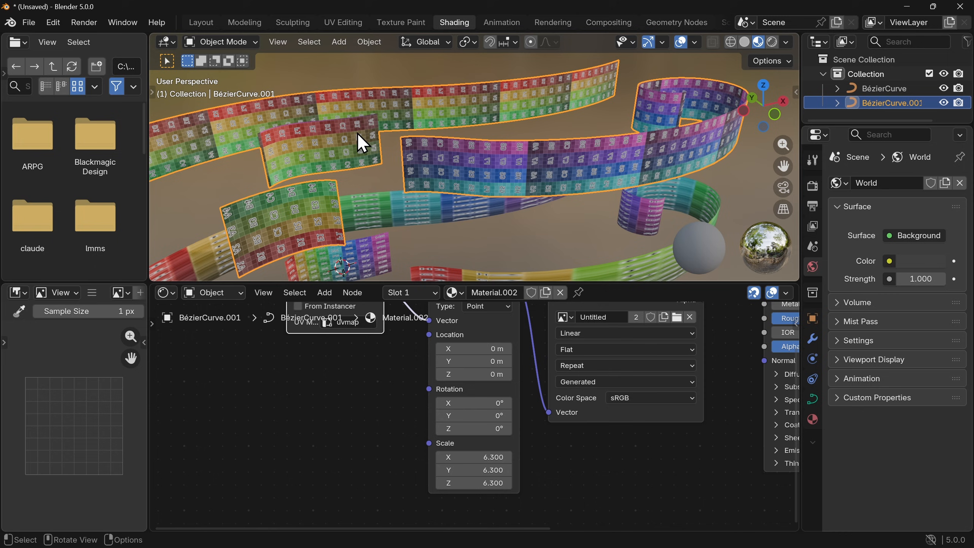
mouse_move(647, 109)
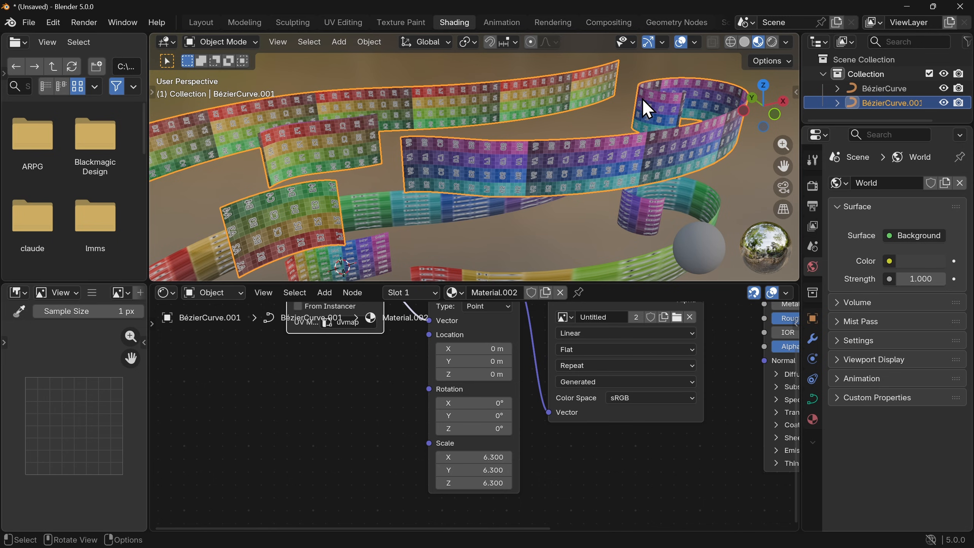